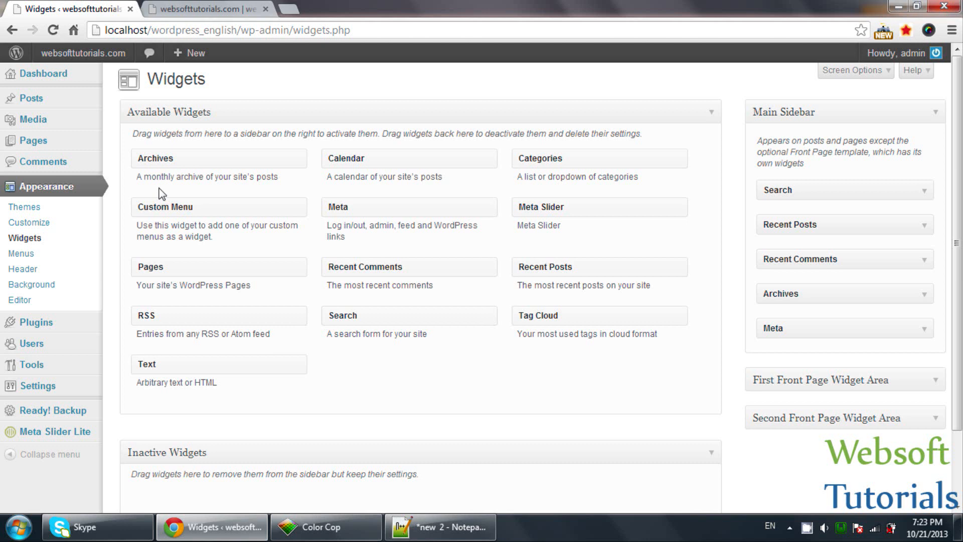
Show the Notepad++ widget notes, highlighting lines 2 and 3 on widget visibility and examples.
{"action": "left_click", "coordinate": [439, 525]}
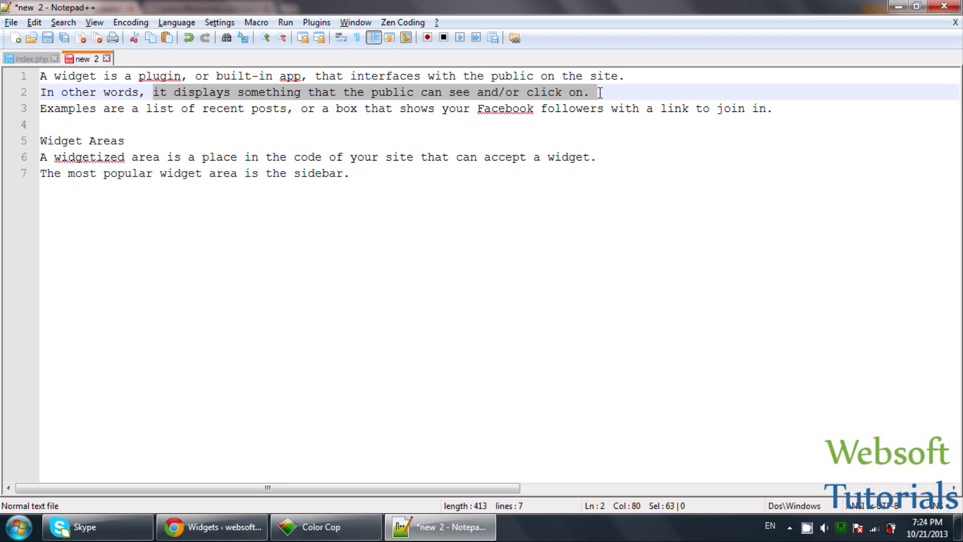
{"action": "left_click", "coordinate": [211, 526]}
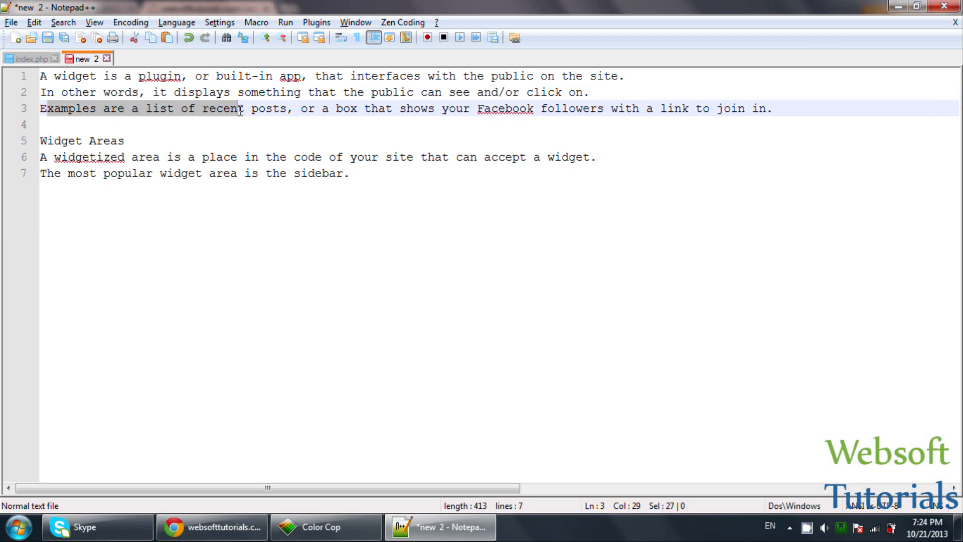
{"action": "left_click", "coordinate": [211, 526]}
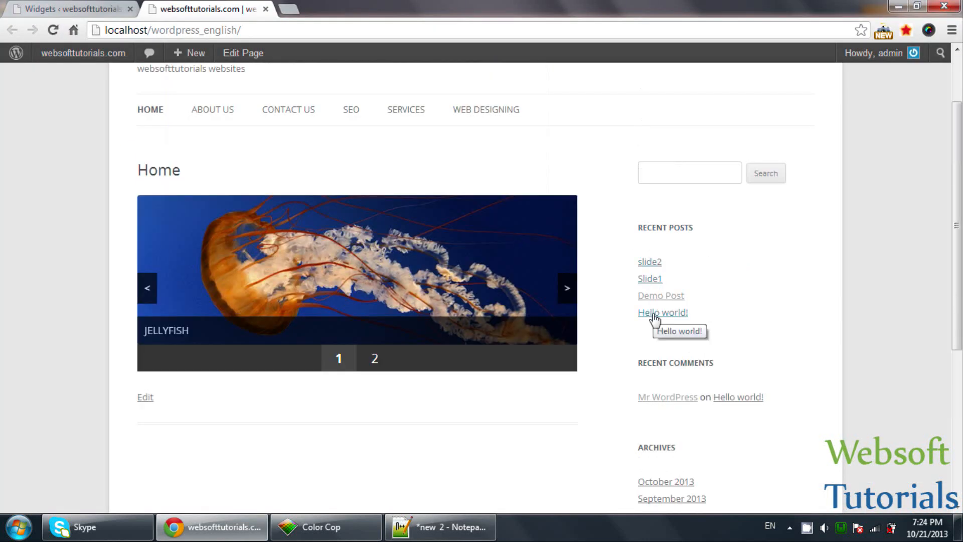
{"action": "left_click", "coordinate": [374, 358]}
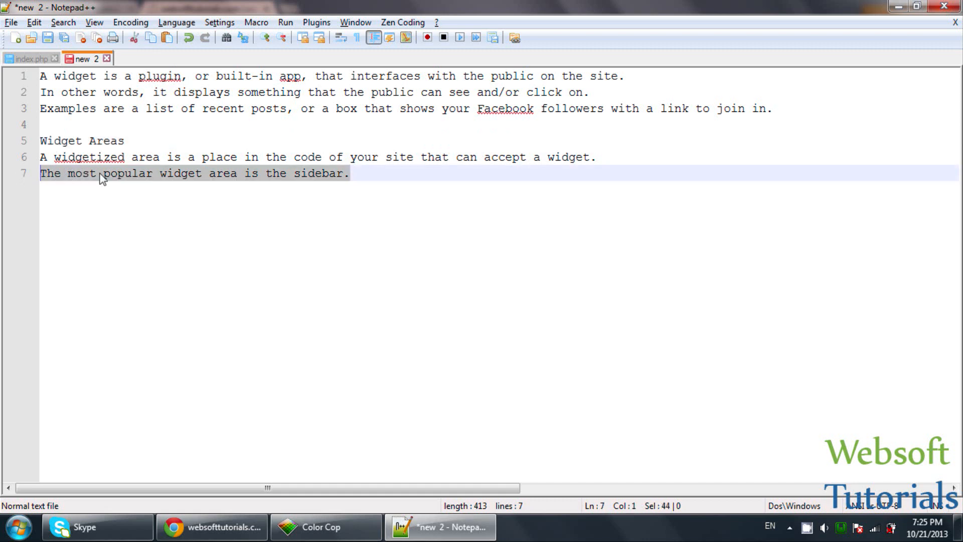
Highlight line 7 of the notes, about the sidebar being the most popular widget area.
{"action": "left_click", "coordinate": [212, 526]}
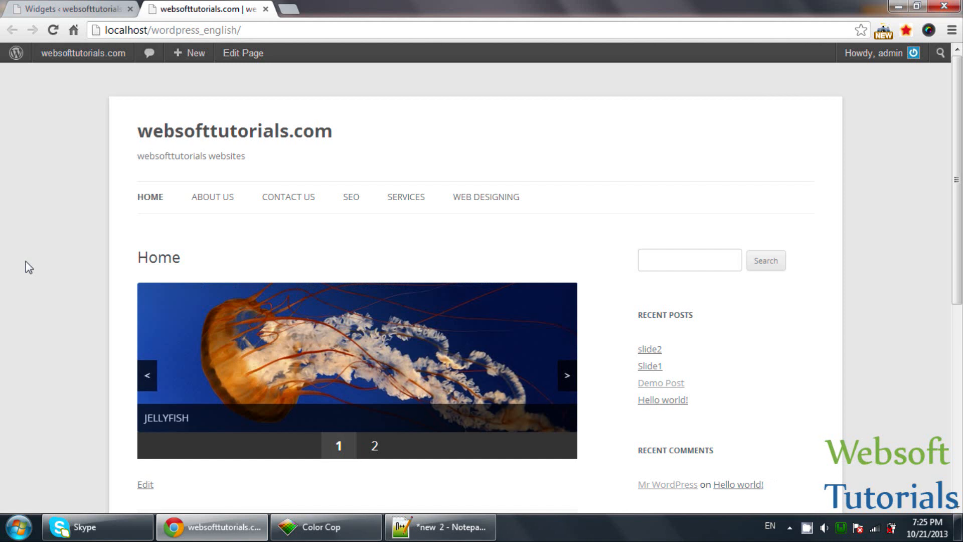
Scroll the homepage to review its sidebar widgets, then open Appearance > Widgets.
{"action": "left_click", "coordinate": [373, 446]}
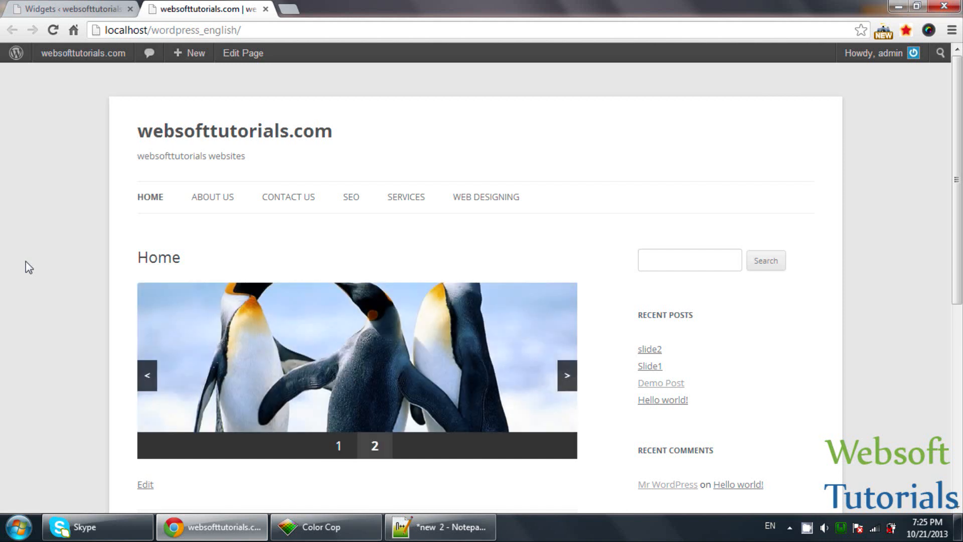
{"action": "left_click", "coordinate": [338, 445]}
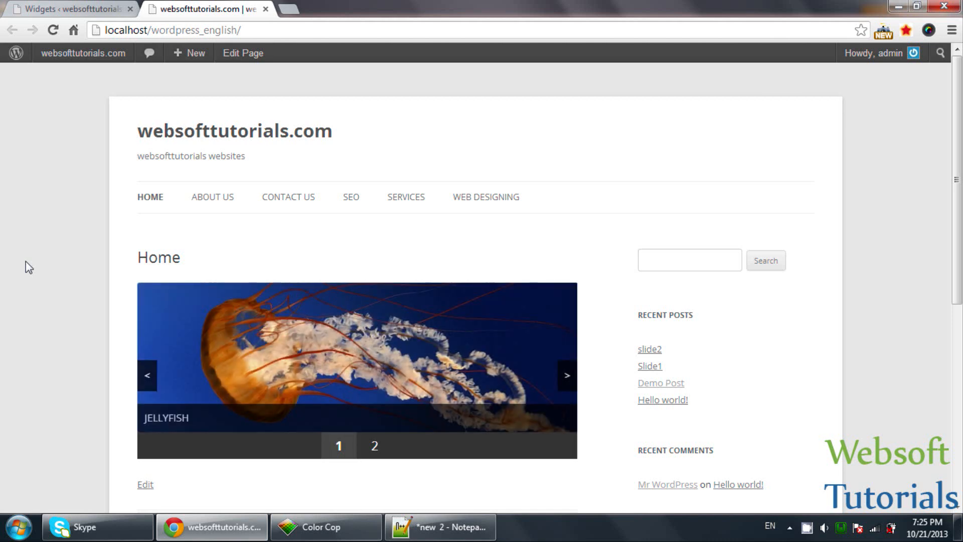
{"action": "left_click", "coordinate": [374, 446]}
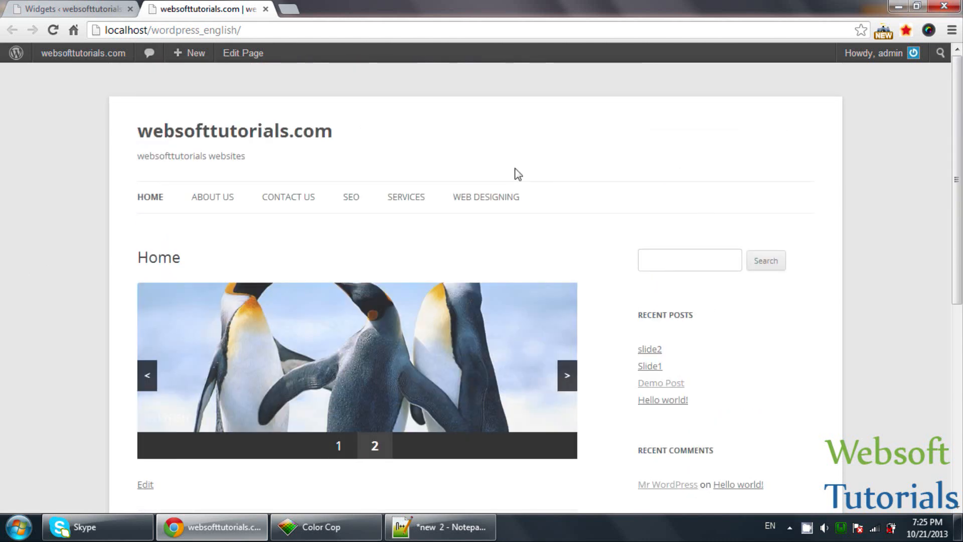
{"action": "scroll", "scroll_direction": "down", "scroll_amount": 3}
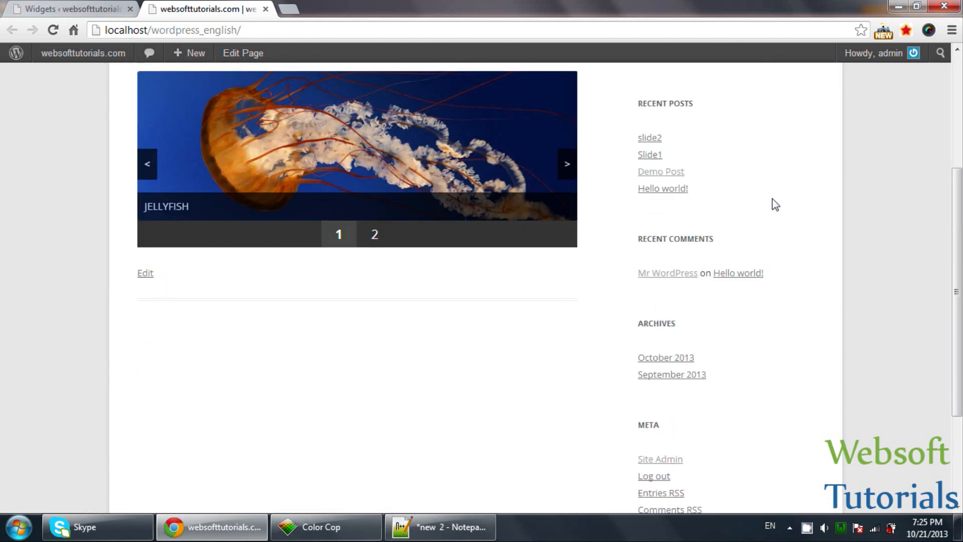
{"action": "left_click", "coordinate": [374, 234]}
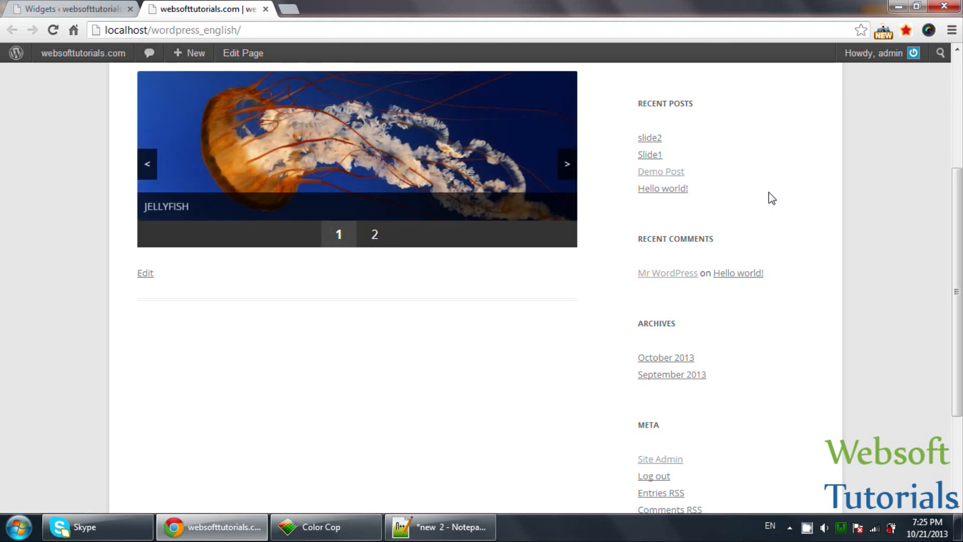
{"action": "left_click", "coordinate": [374, 235]}
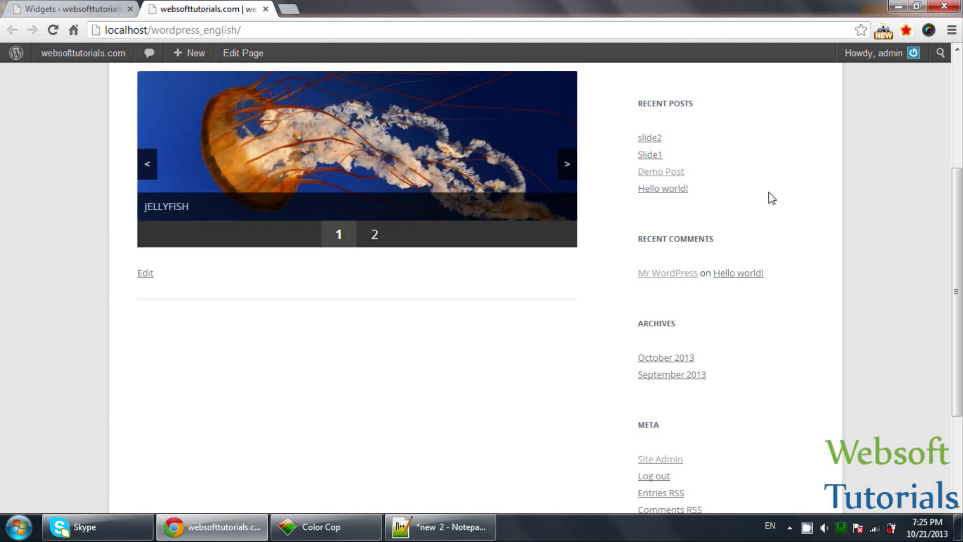
{"action": "left_click", "coordinate": [374, 234]}
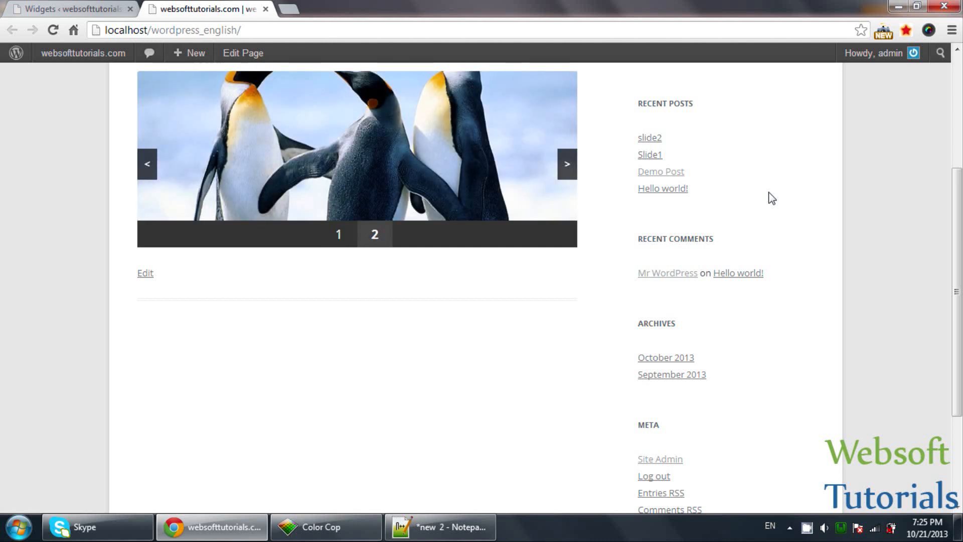
{"action": "left_click", "coordinate": [338, 234]}
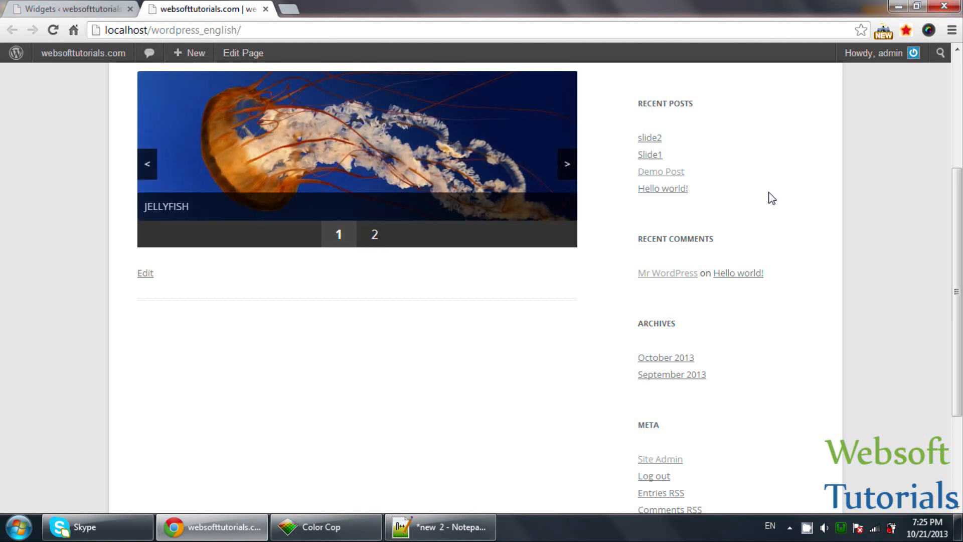
{"action": "left_click", "coordinate": [373, 234]}
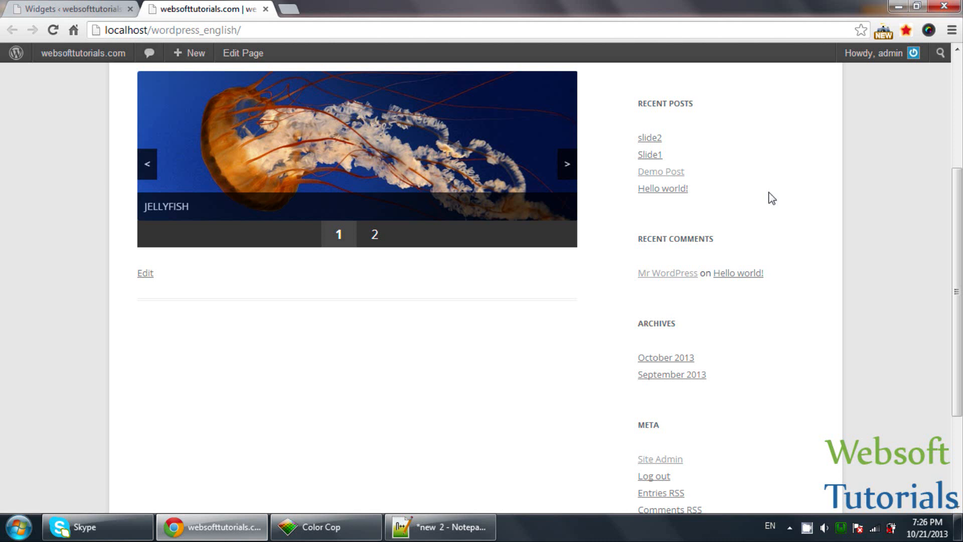
{"action": "left_click", "coordinate": [374, 235]}
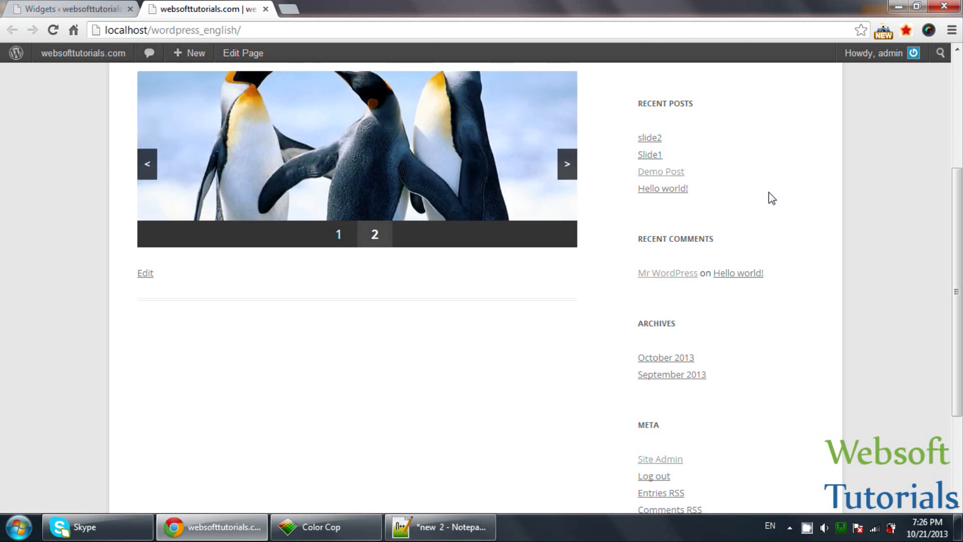
{"action": "left_click", "coordinate": [338, 234]}
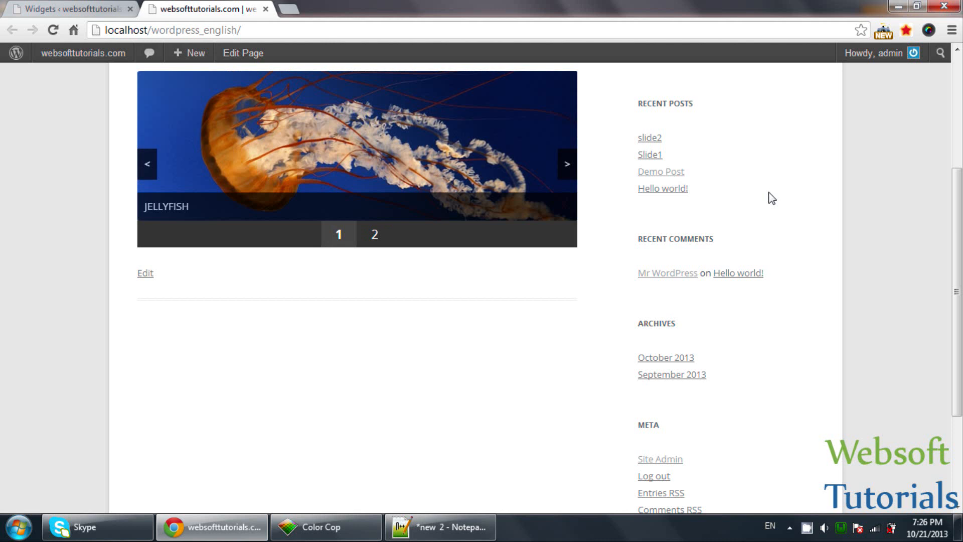
{"action": "left_click", "coordinate": [373, 234]}
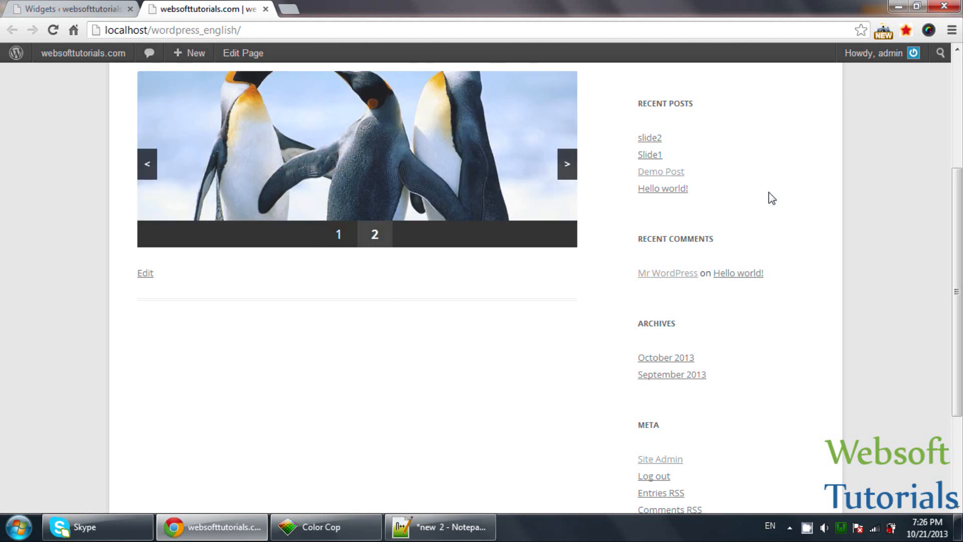
{"action": "left_click", "coordinate": [67, 8]}
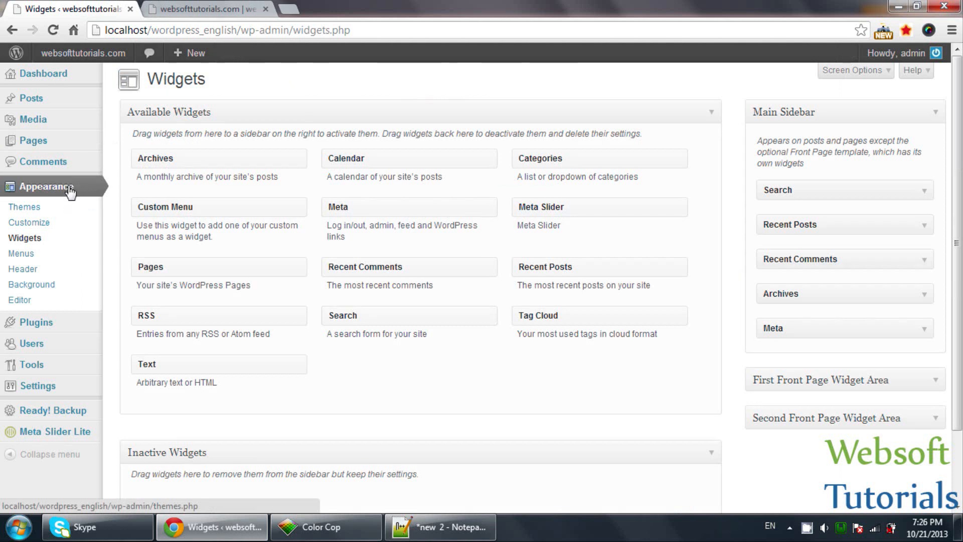
Remove Recent Posts, Recent Comments, Archives and Meta from Main Sidebar, then reload the homepage to verify.
{"action": "left_click", "coordinate": [25, 238]}
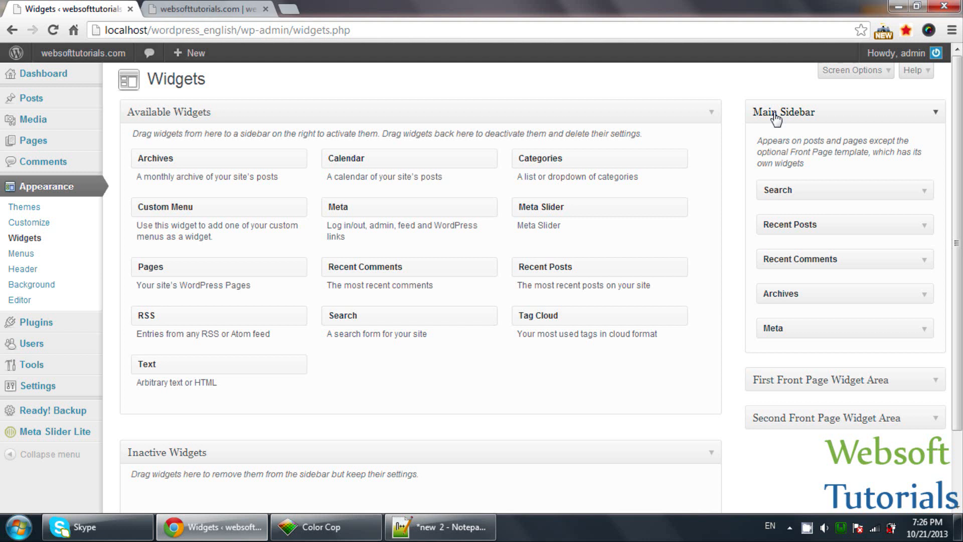
{"action": "mouse_move", "coordinate": [812, 139]}
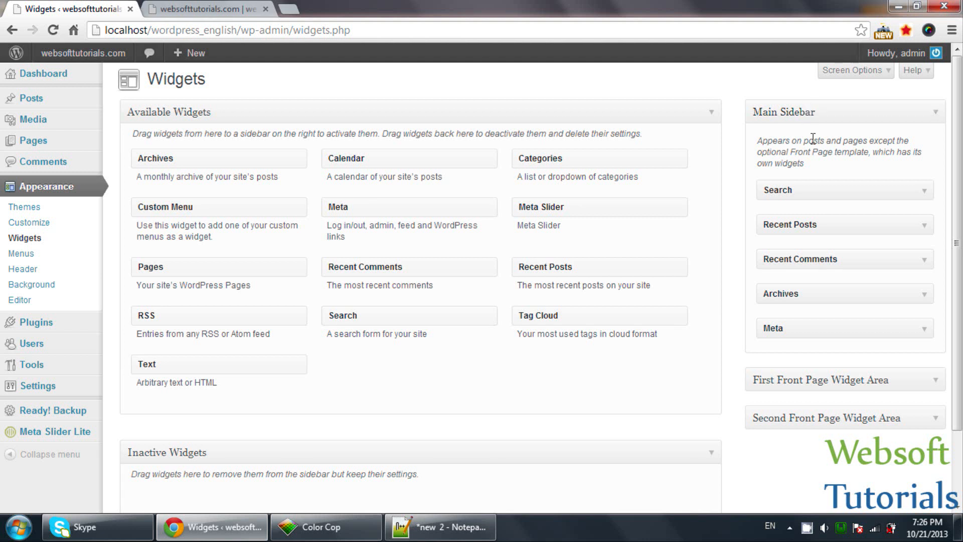
{"action": "mouse_move", "coordinate": [813, 219]}
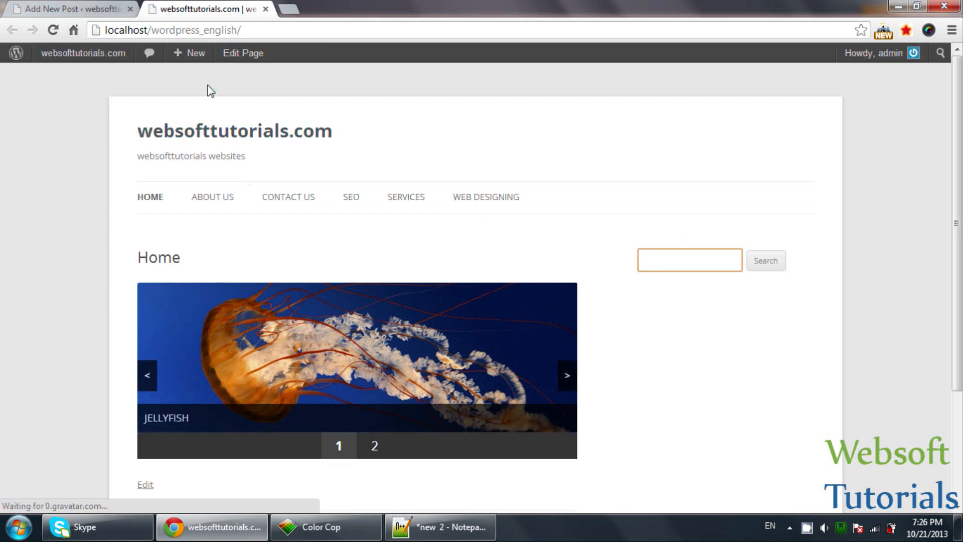
{"action": "left_click", "coordinate": [68, 8]}
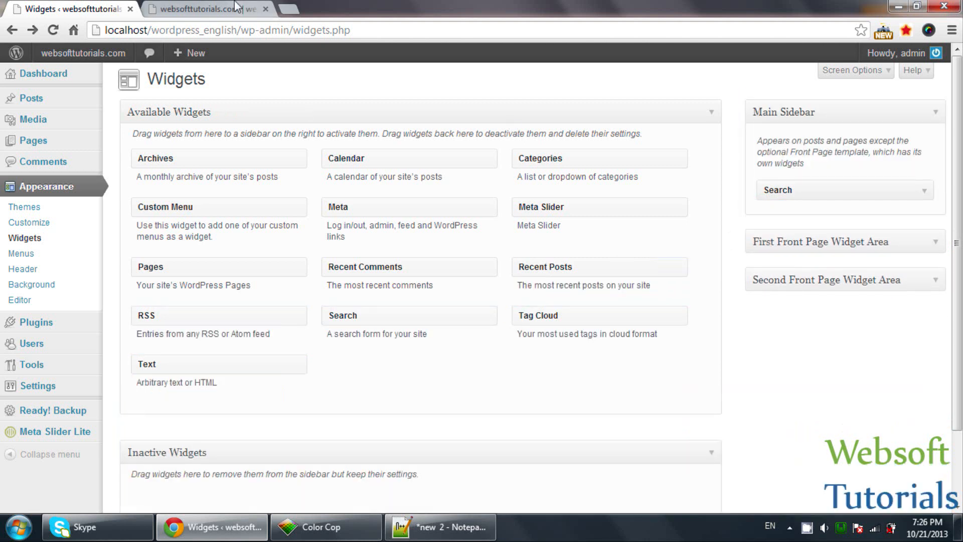
{"action": "left_click", "coordinate": [205, 9]}
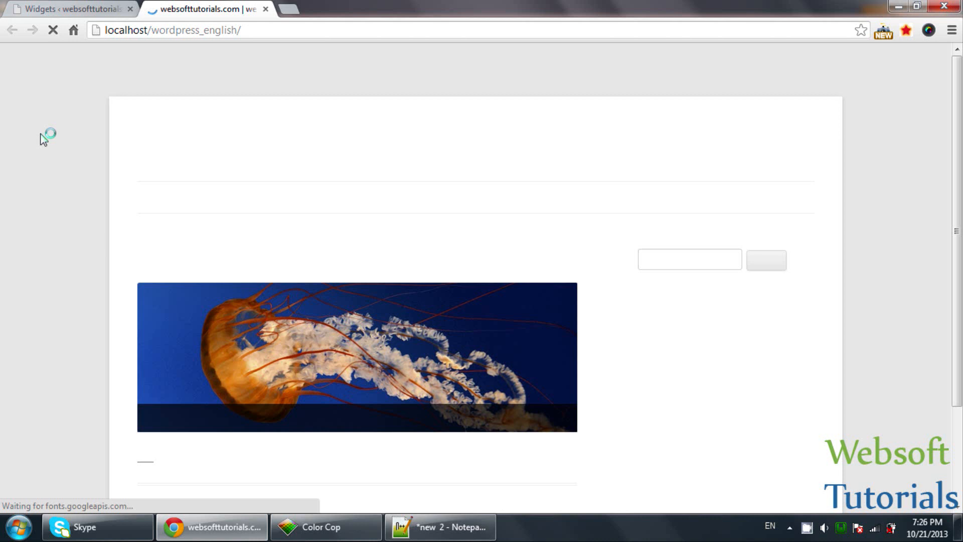
{"action": "left_click", "coordinate": [68, 9]}
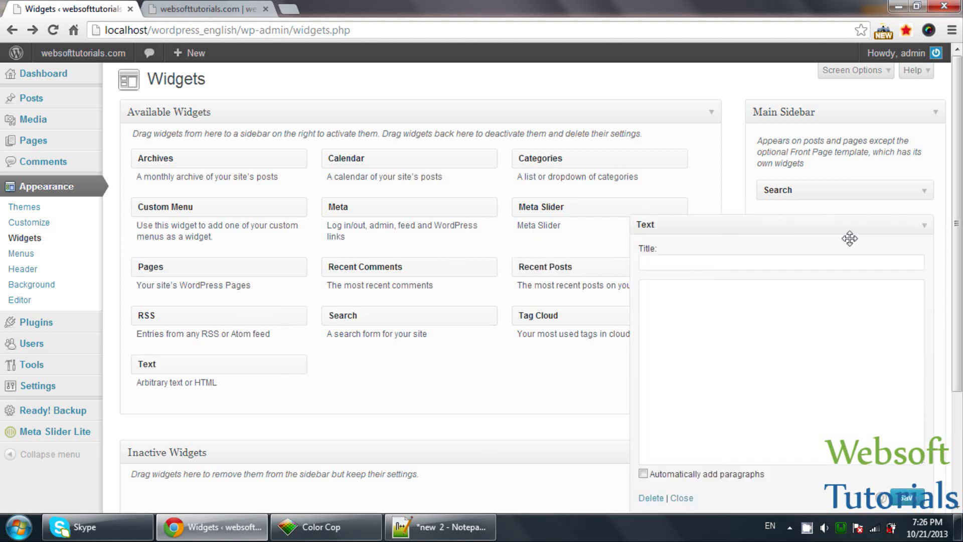
Title the Text widget 'Custom Content' with body '<h1>This is custom content widget</h1>'.
{"action": "left_click", "coordinate": [780, 262]}
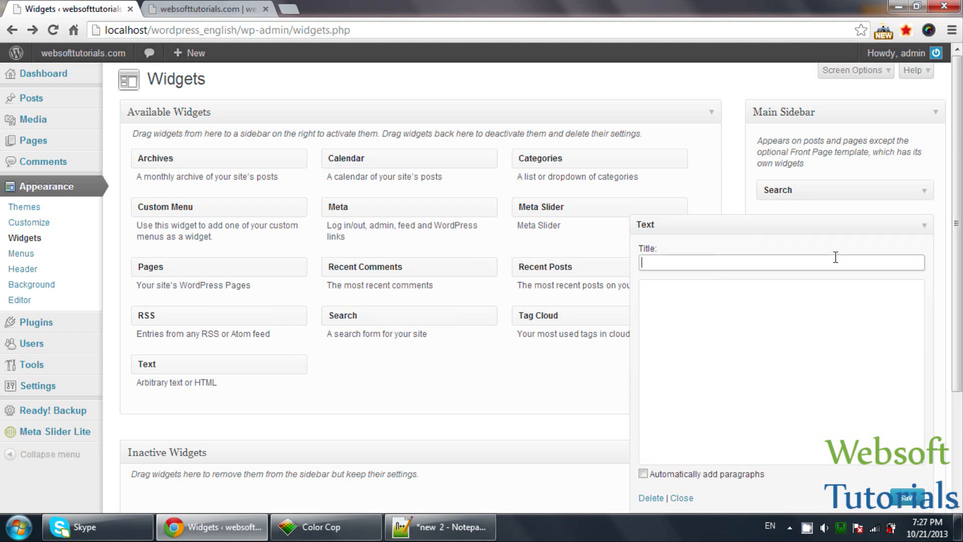
{"action": "type", "text": "Custom"}
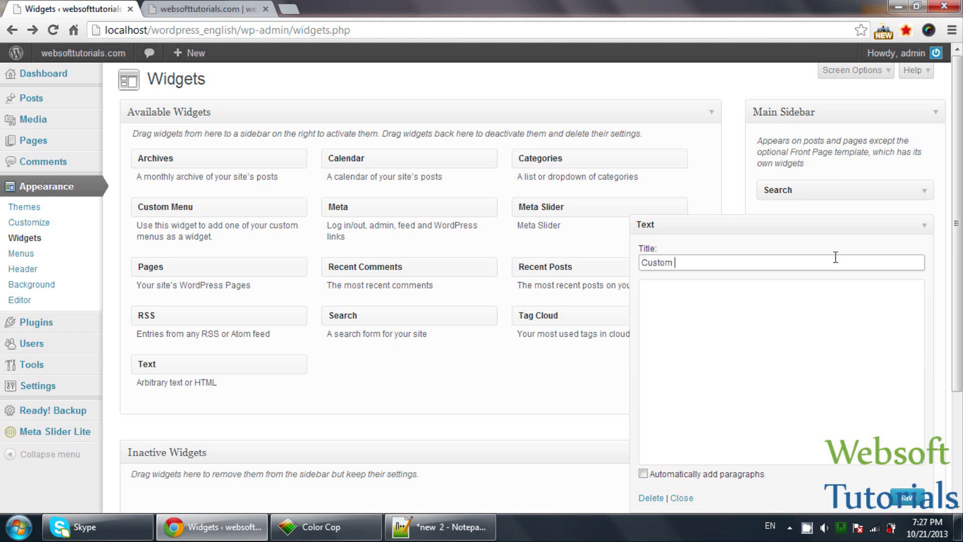
{"action": "type", "text": "ontent"}
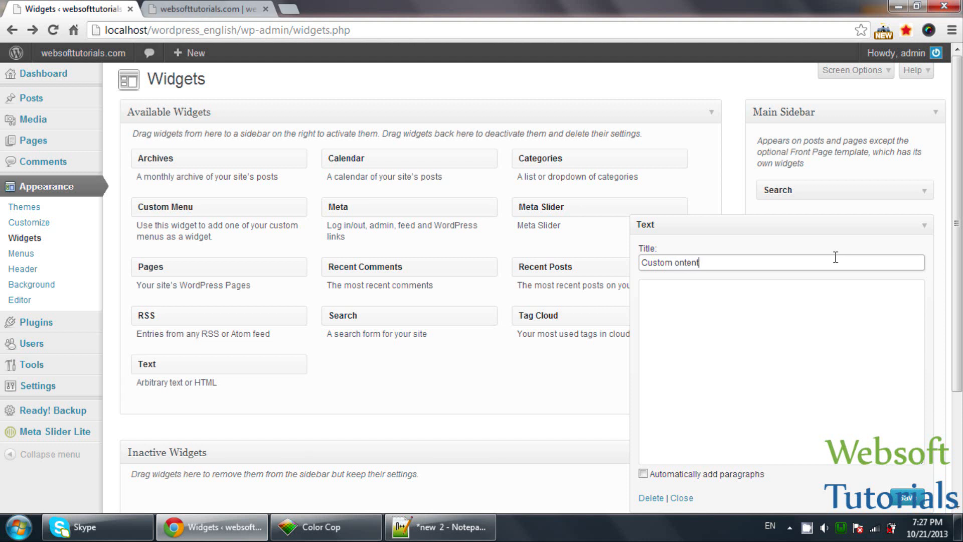
{"action": "type", "text": "Custom Content"}
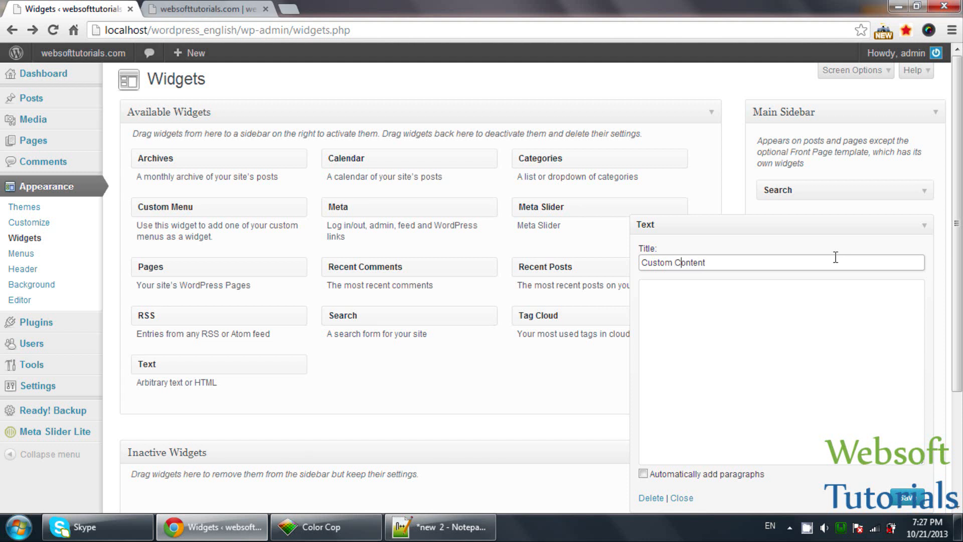
{"action": "type", "text": "<h1><"}
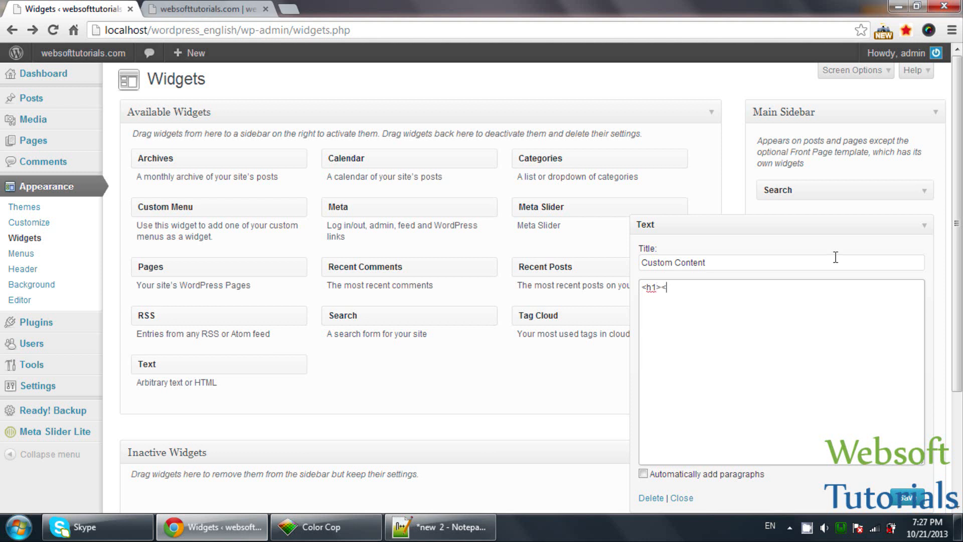
{"action": "type", "text": "</h1>"}
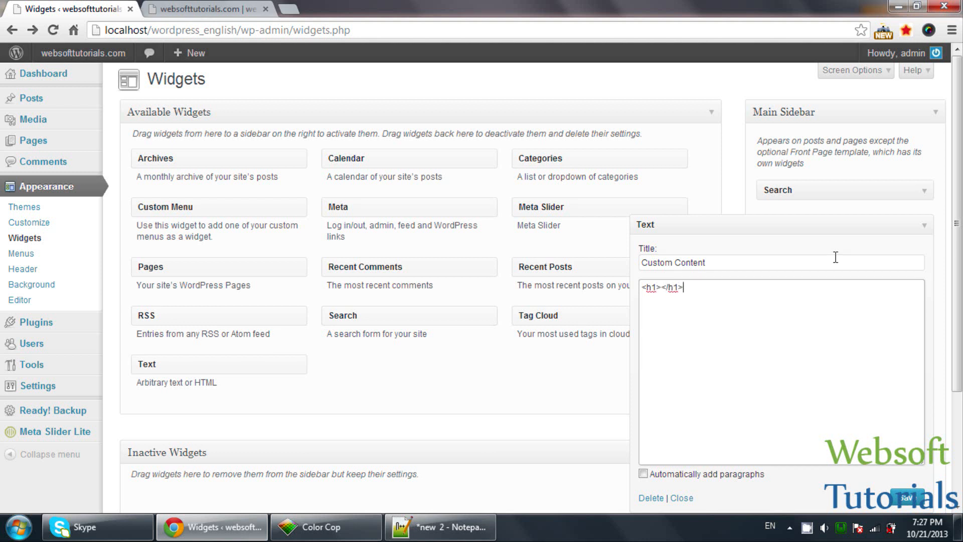
{"action": "type", "text": "This"}
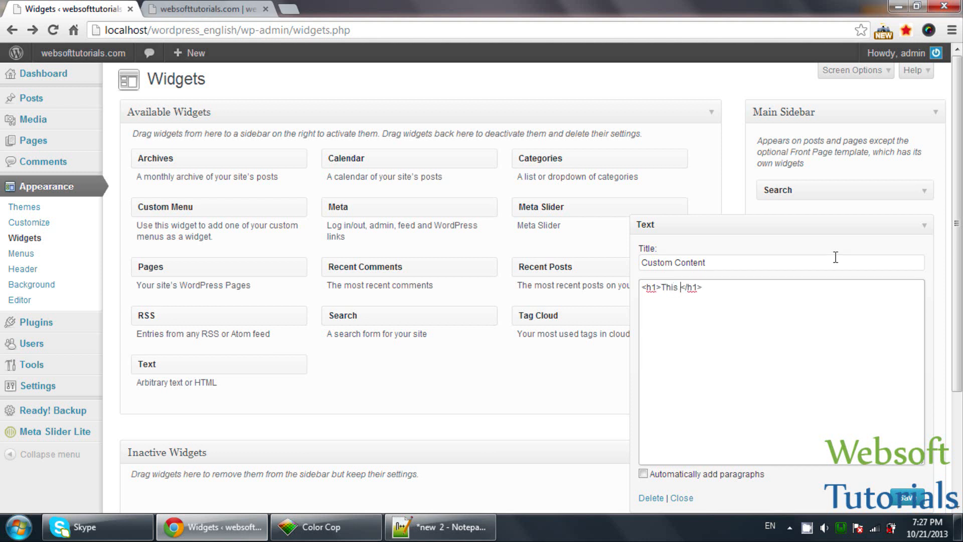
{"action": "type", "text": "is custom"}
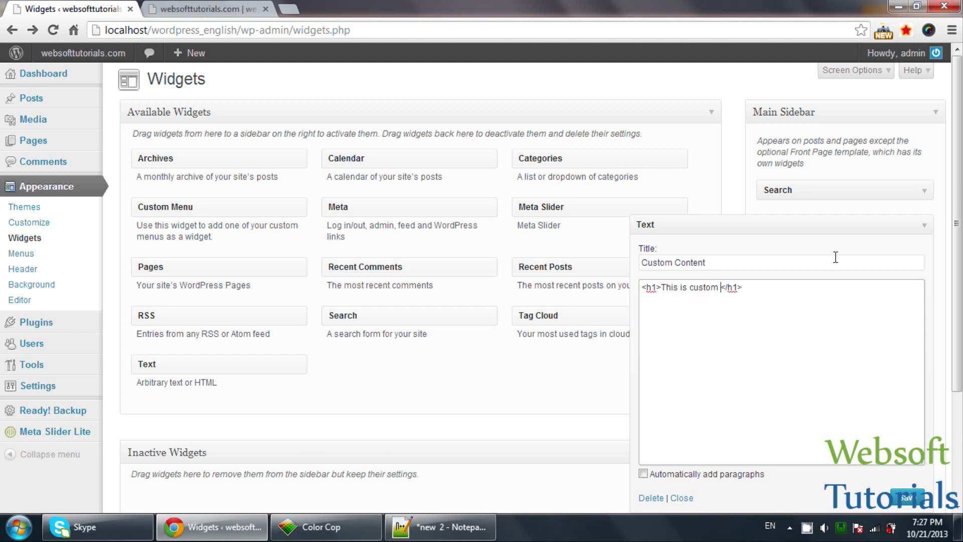
{"action": "type", "text": "content"}
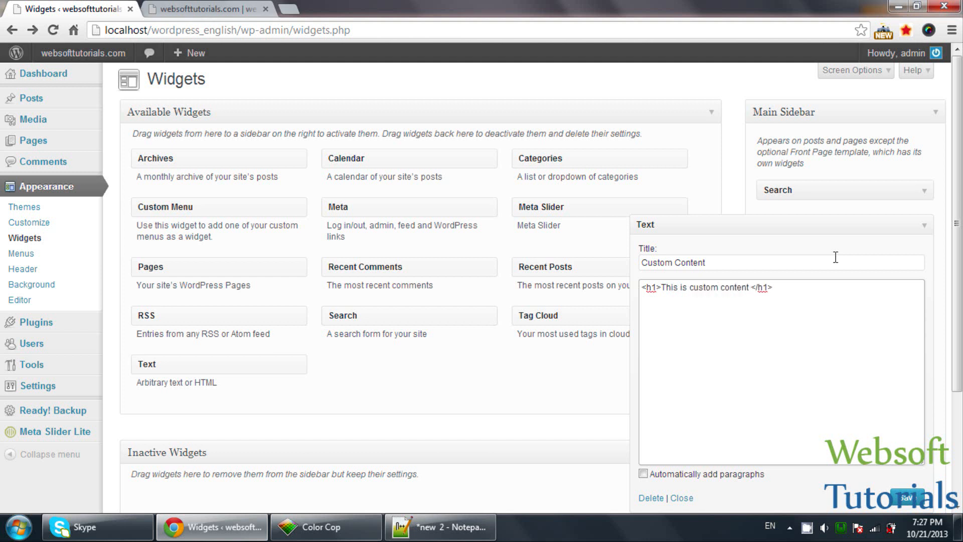
{"action": "type", "text": "widget"}
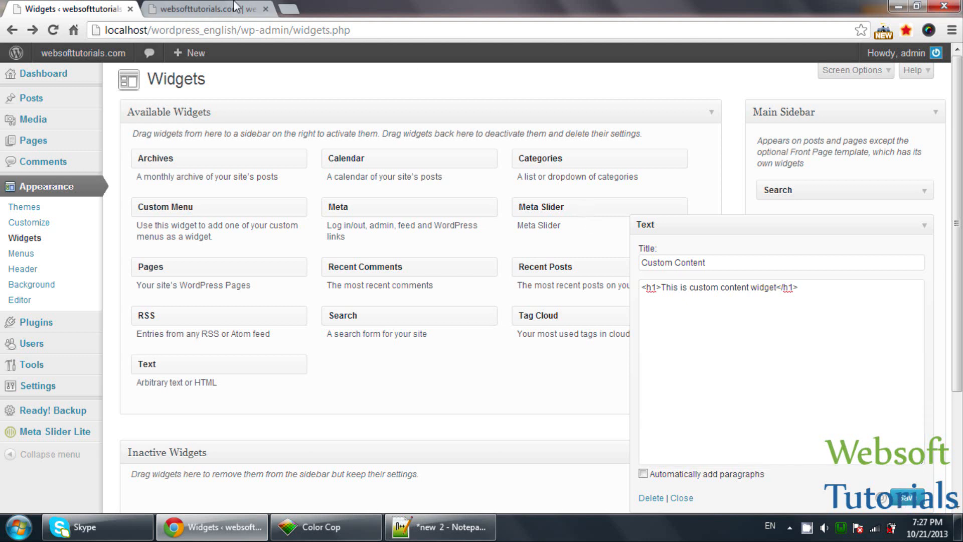
{"action": "left_click", "coordinate": [206, 8]}
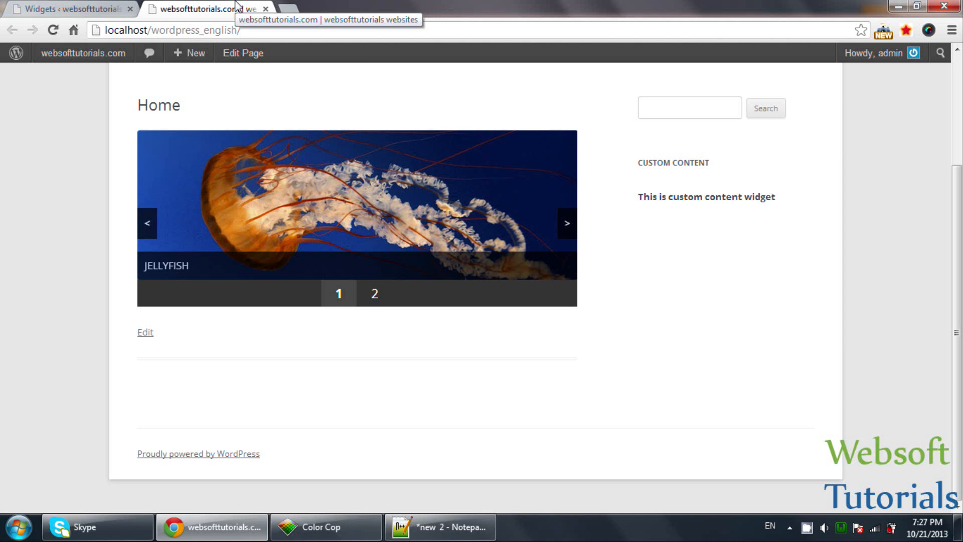
Return to the Widgets admin tab after checking the Custom Content heading.
{"action": "left_click", "coordinate": [71, 9]}
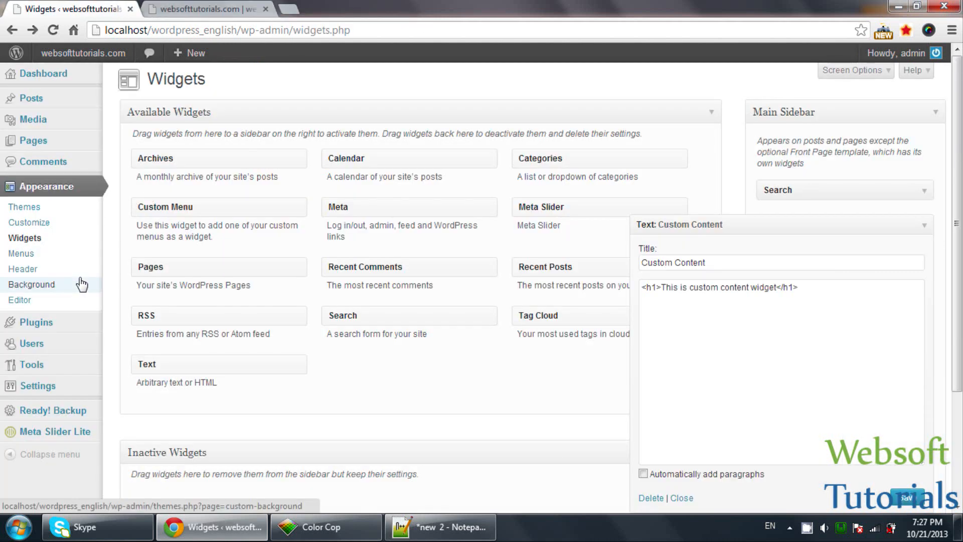
{"action": "mouse_move", "coordinate": [36, 322]}
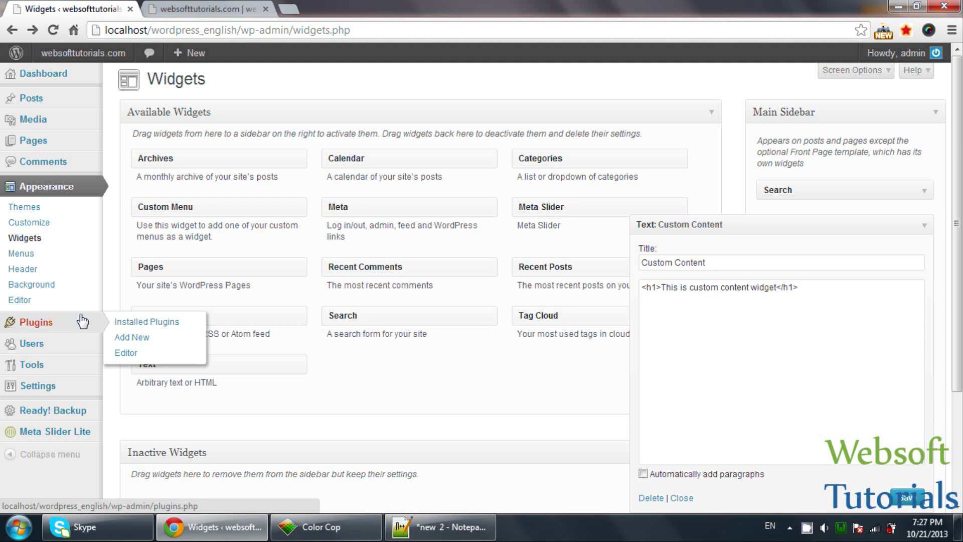
Search Plugins > Add New for 'responsive Facebook Like Box widget'.
{"action": "left_click", "coordinate": [131, 337]}
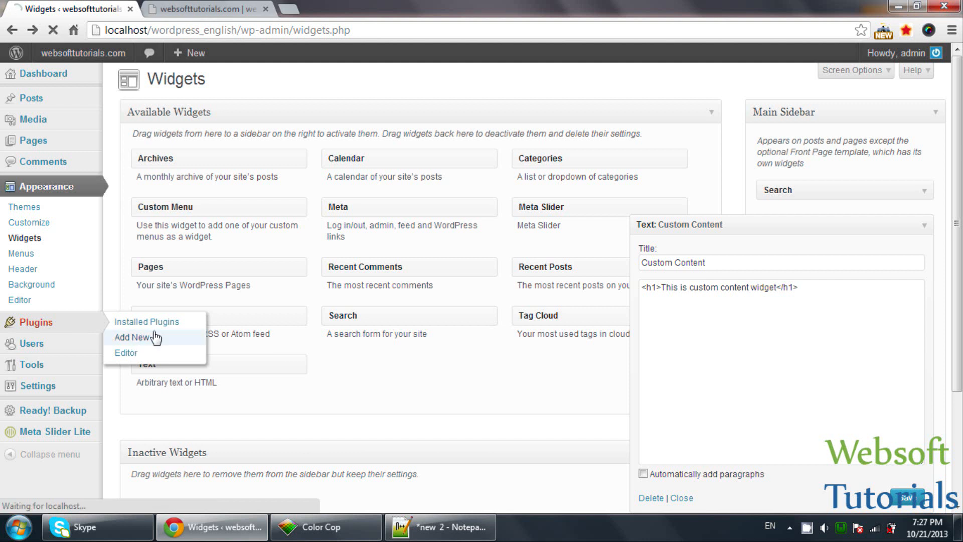
{"action": "left_click", "coordinate": [129, 337]}
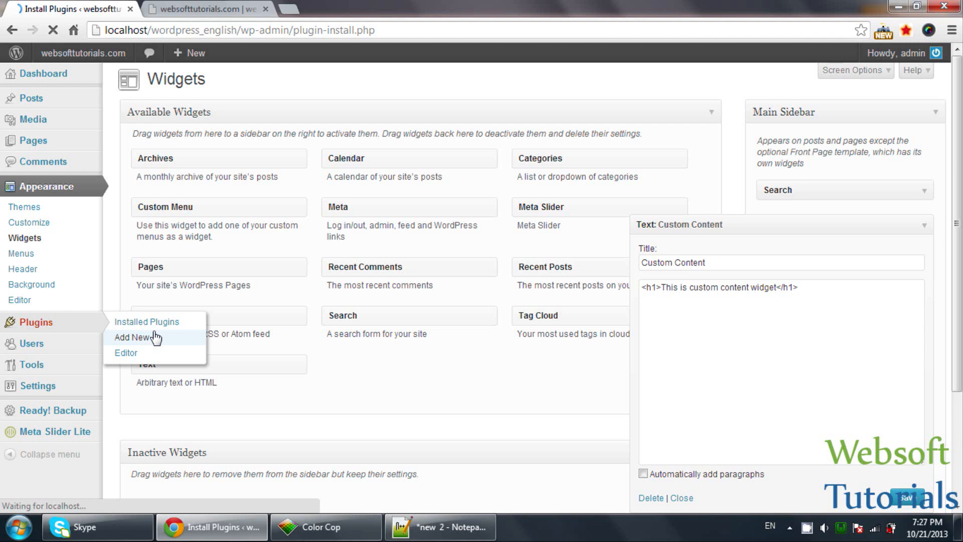
{"action": "left_click", "coordinate": [131, 337]}
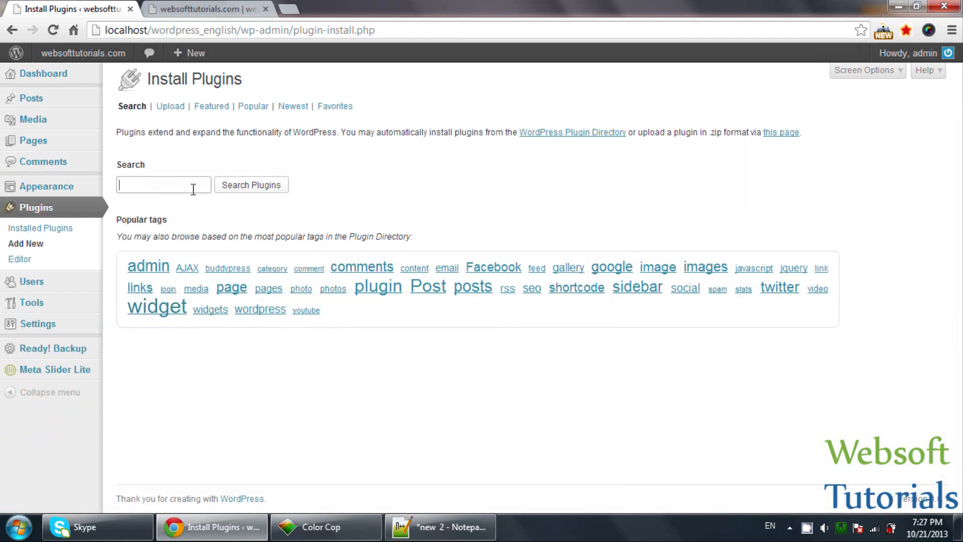
{"action": "type", "text": "face"}
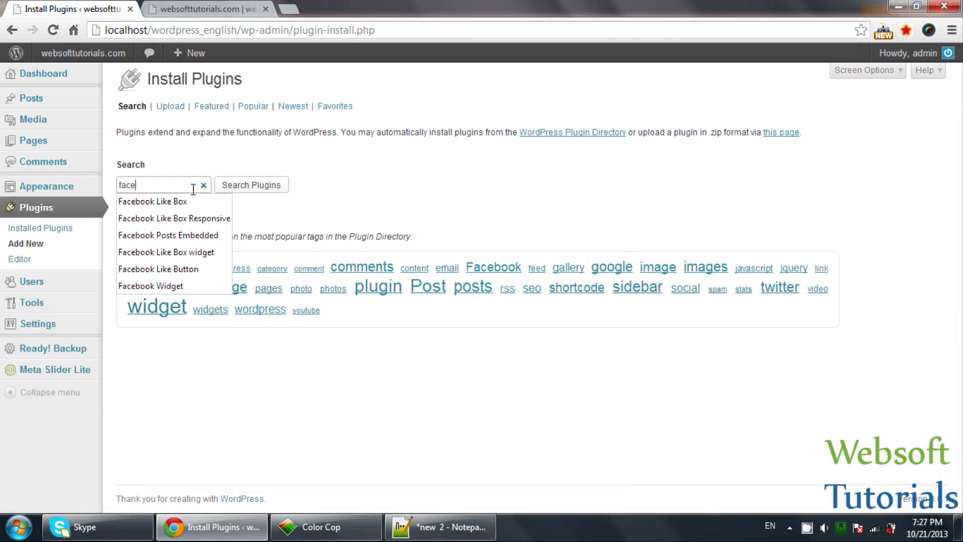
{"action": "type", "text": "res"}
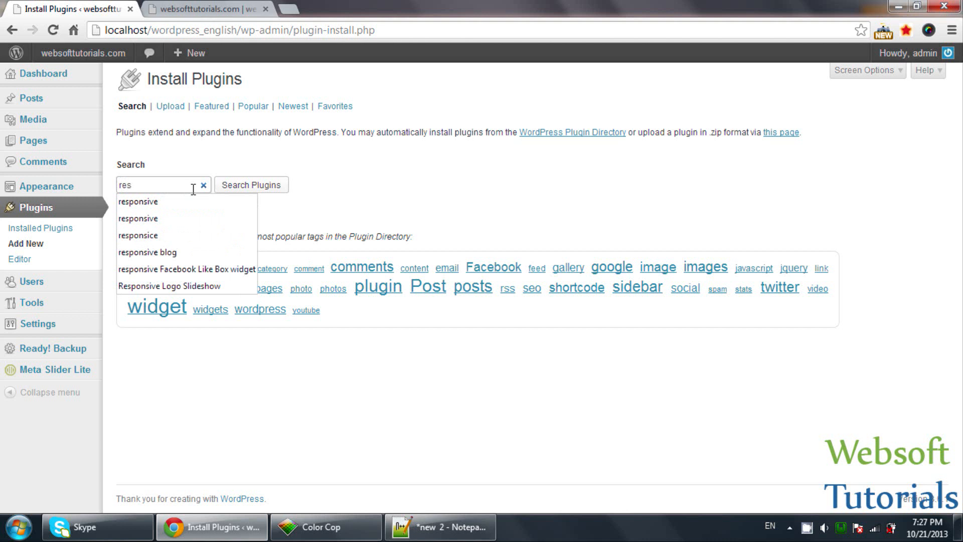
{"action": "type", "text": "responsive facebook"}
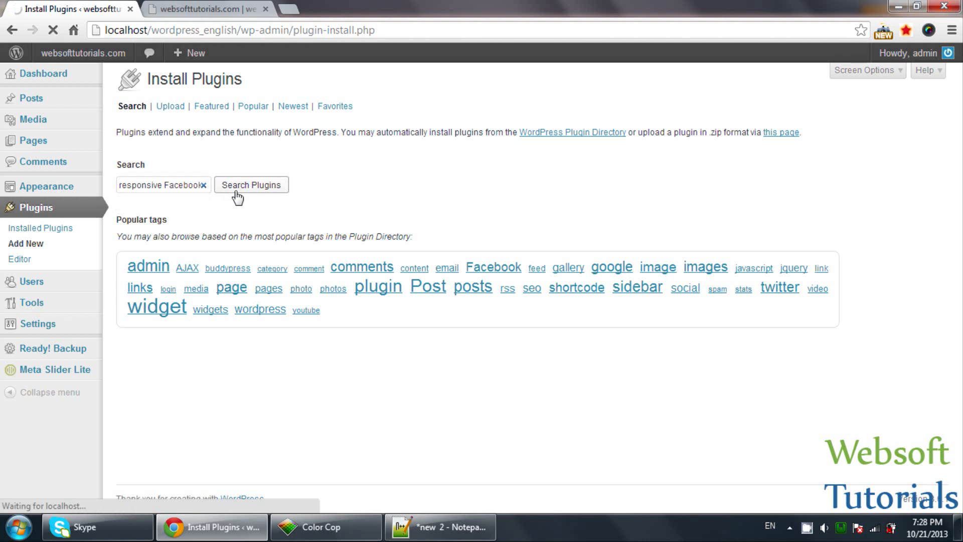
{"action": "left_click", "coordinate": [250, 184]}
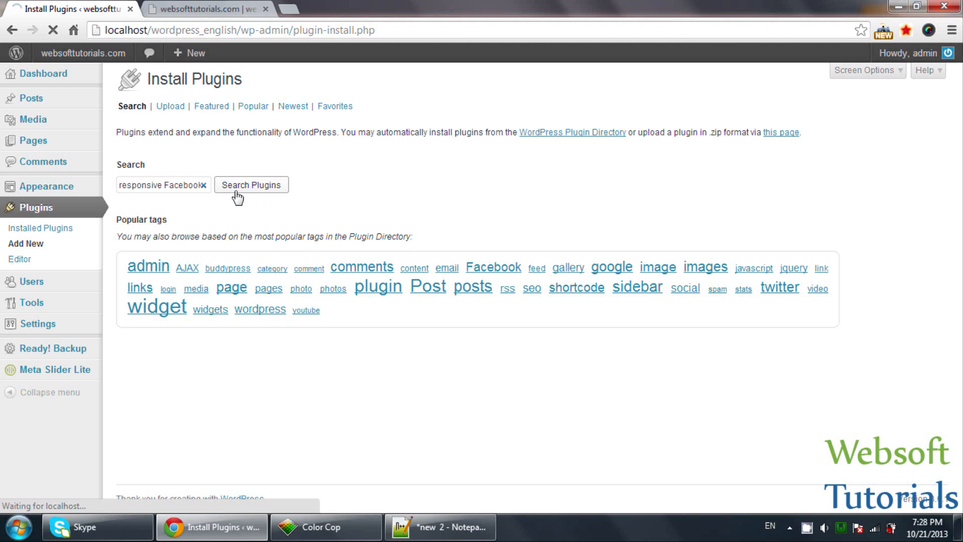
{"action": "left_click", "coordinate": [251, 184]}
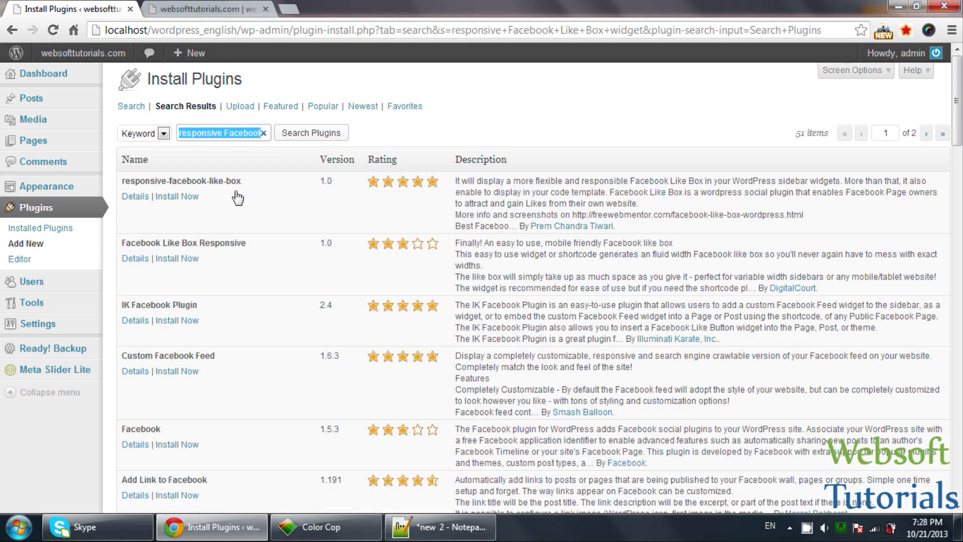
{"action": "mouse_move", "coordinate": [288, 187]}
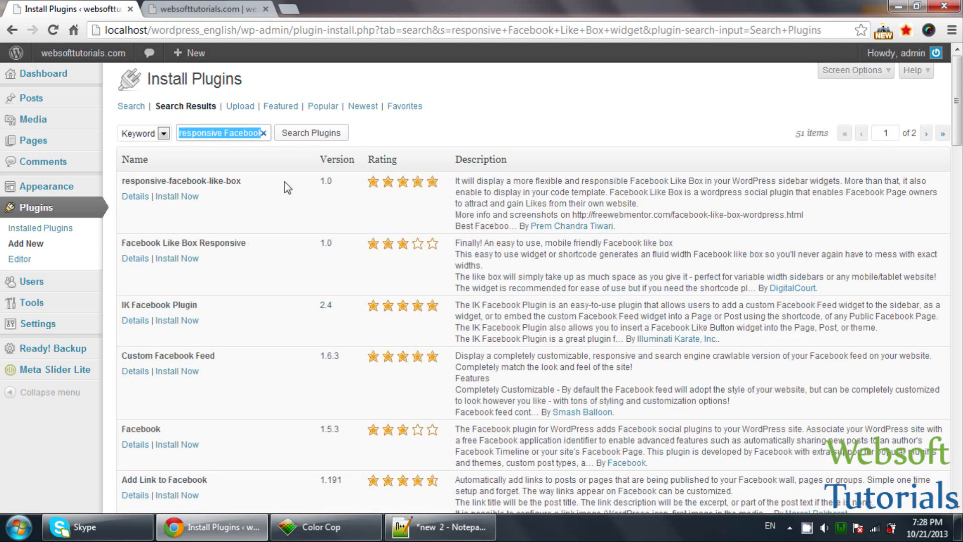
{"action": "mouse_move", "coordinate": [492, 187]}
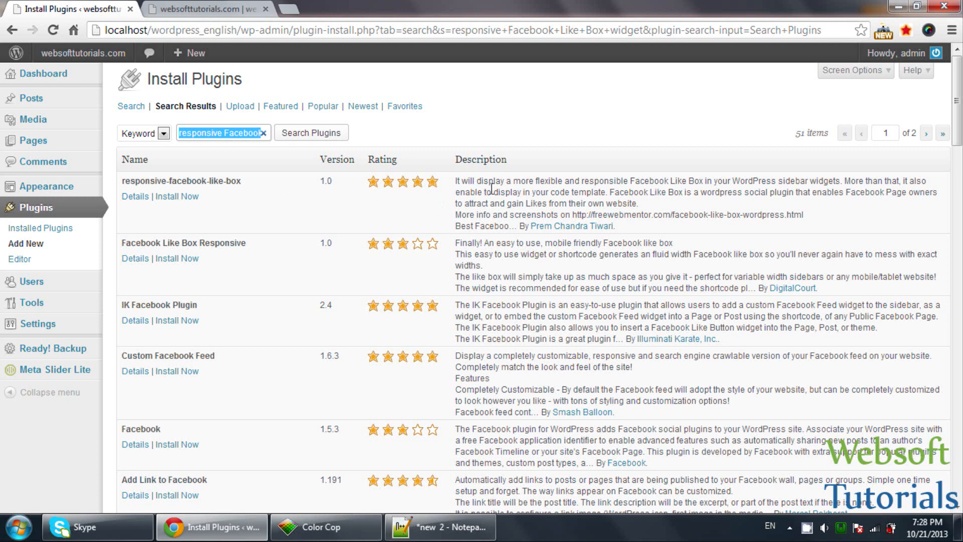
{"action": "mouse_move", "coordinate": [656, 183]}
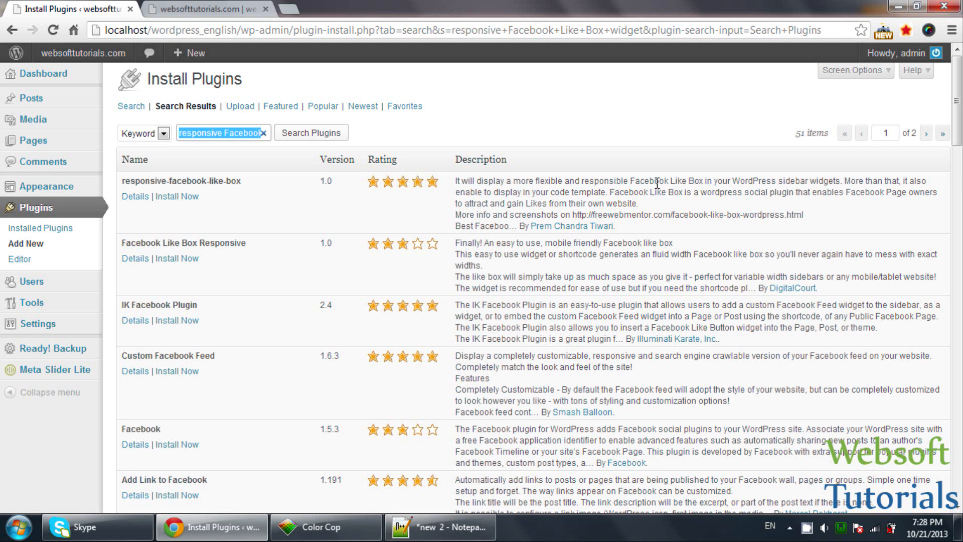
{"action": "mouse_move", "coordinate": [655, 183]}
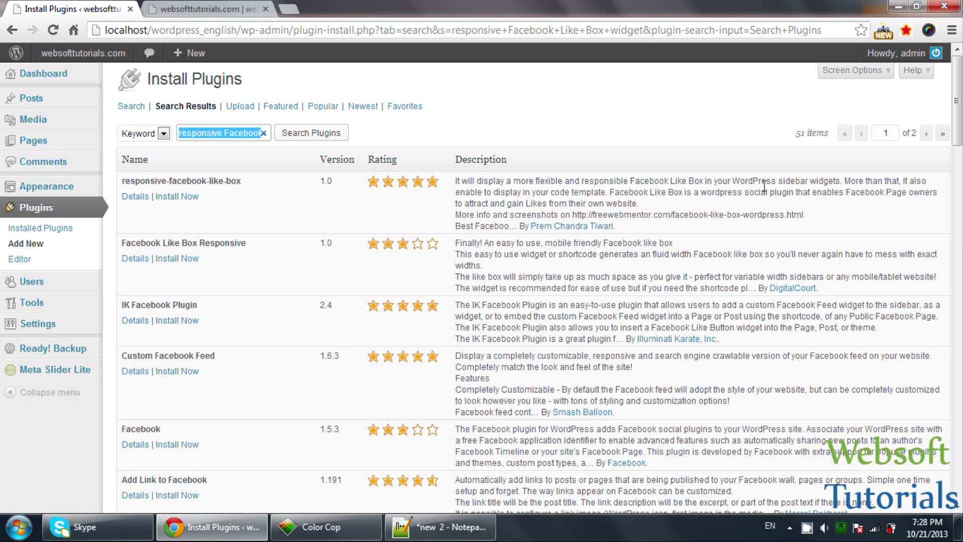
{"action": "mouse_move", "coordinate": [862, 182]}
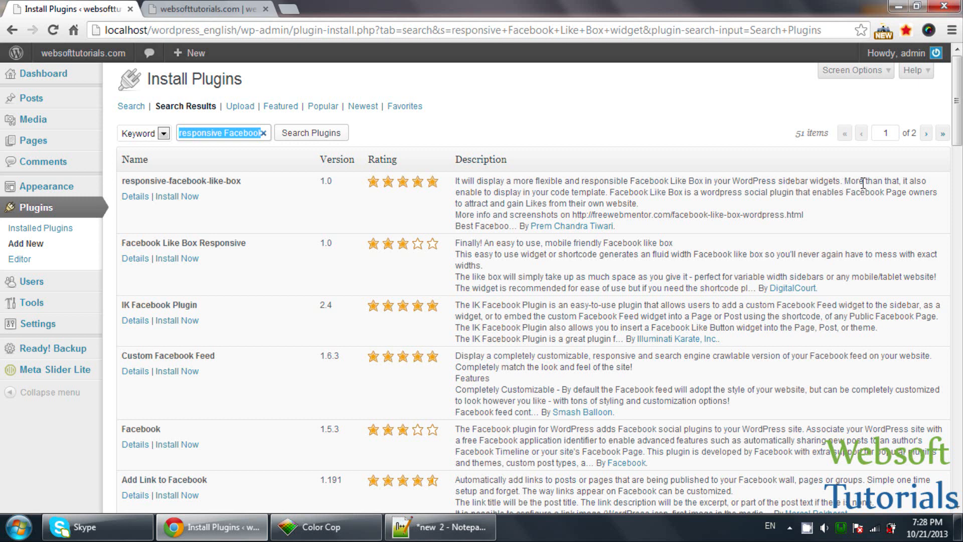
{"action": "mouse_move", "coordinate": [536, 197]}
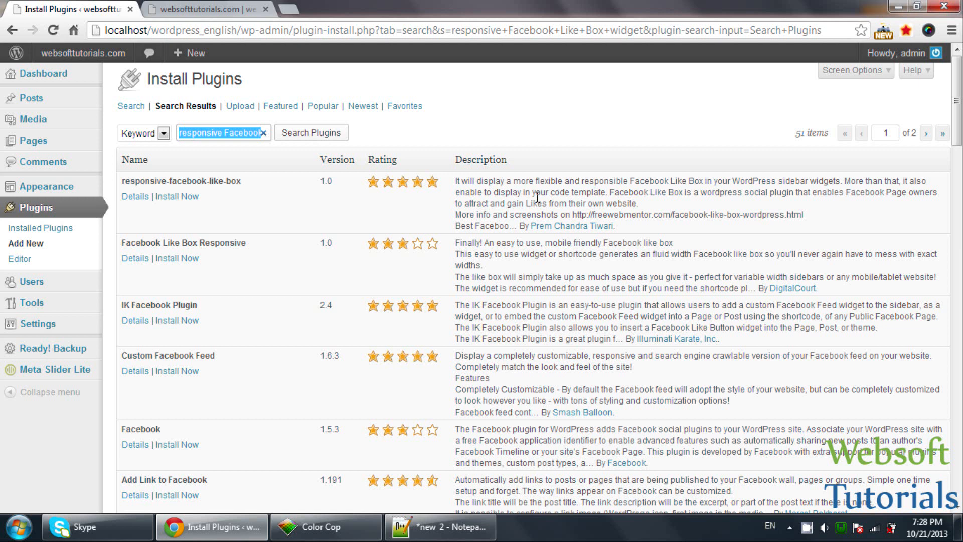
{"action": "mouse_move", "coordinate": [309, 161]}
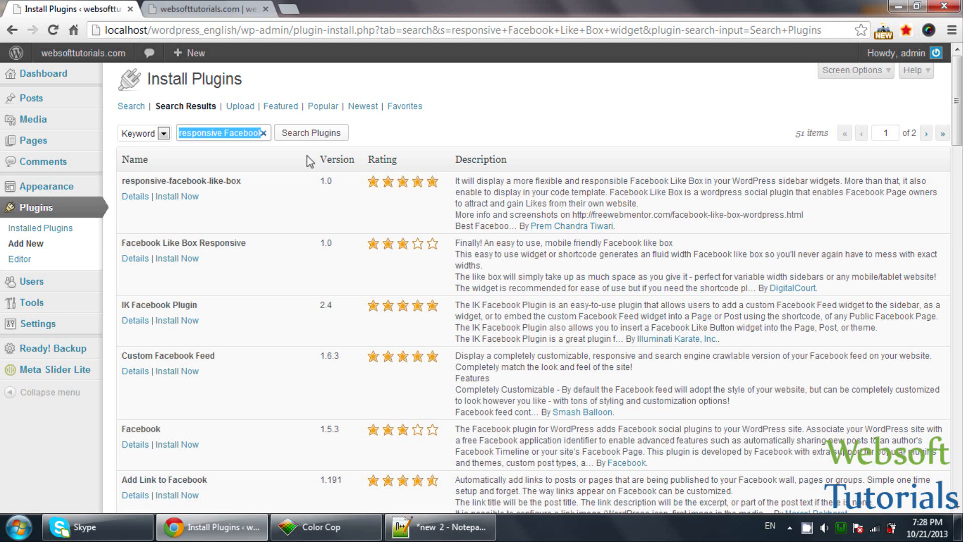
Start installing responsive-facebook-like-box from the search results.
{"action": "left_click", "coordinate": [177, 196]}
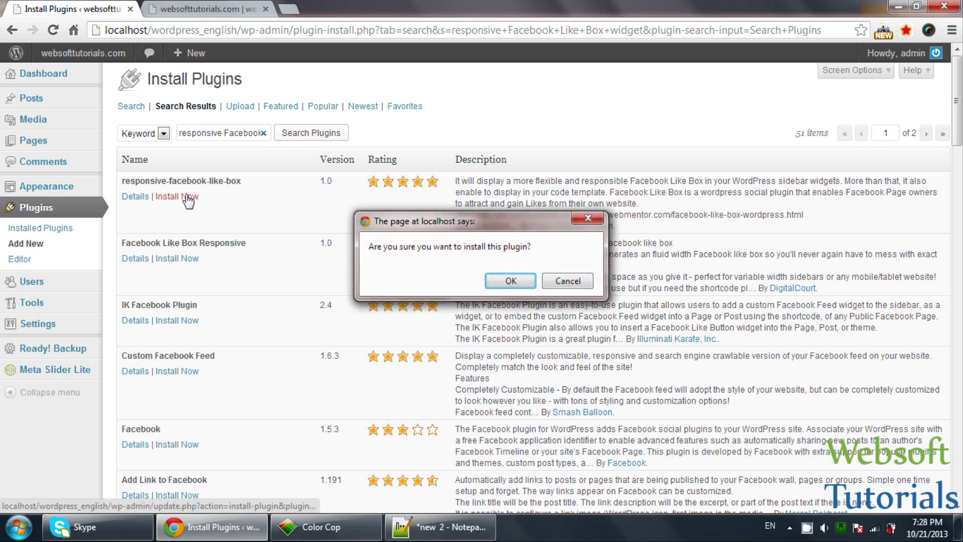
Confirm installing responsive-facebook-like-box and activate the plugin.
{"action": "left_click", "coordinate": [510, 280]}
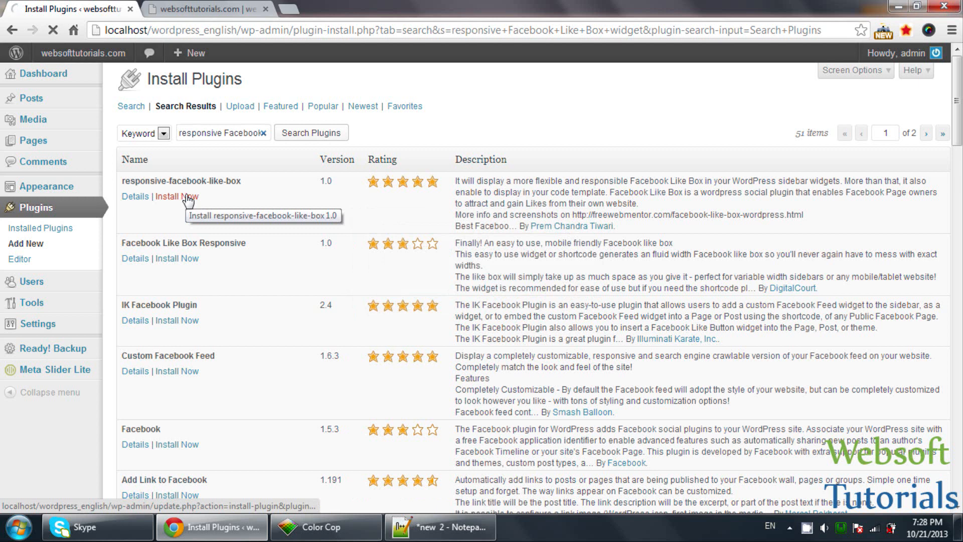
{"action": "left_click", "coordinate": [177, 197]}
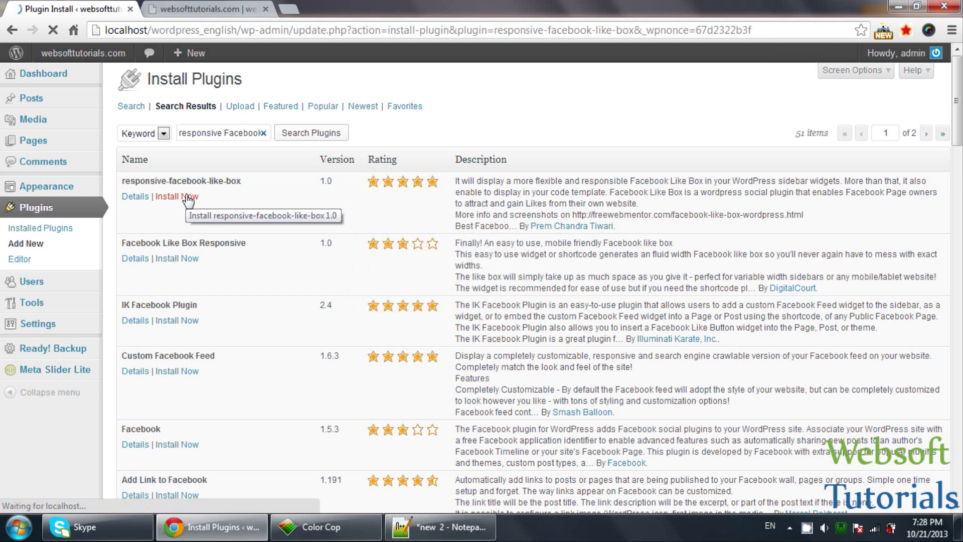
{"action": "left_click", "coordinate": [177, 196]}
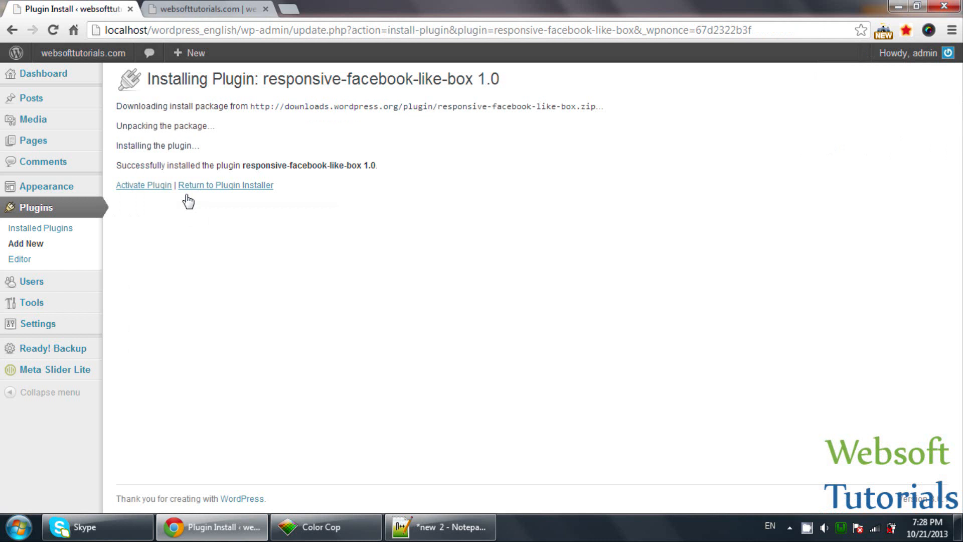
{"action": "left_click", "coordinate": [144, 185]}
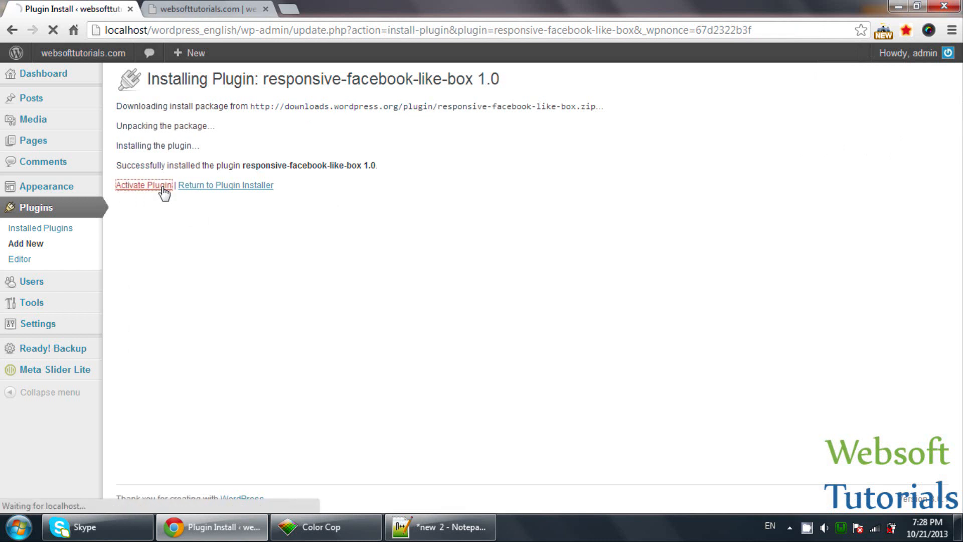
{"action": "mouse_move", "coordinate": [144, 185]}
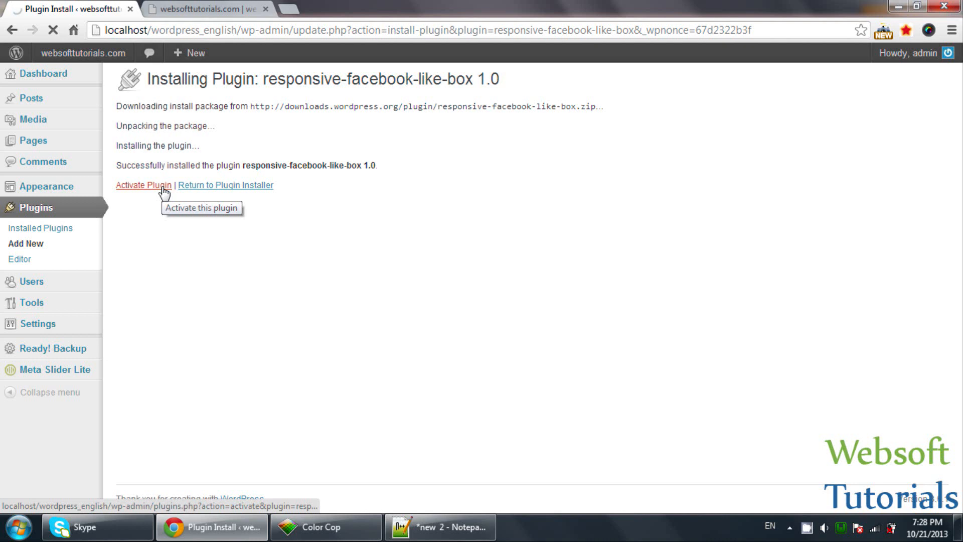
{"action": "left_click", "coordinate": [144, 185]}
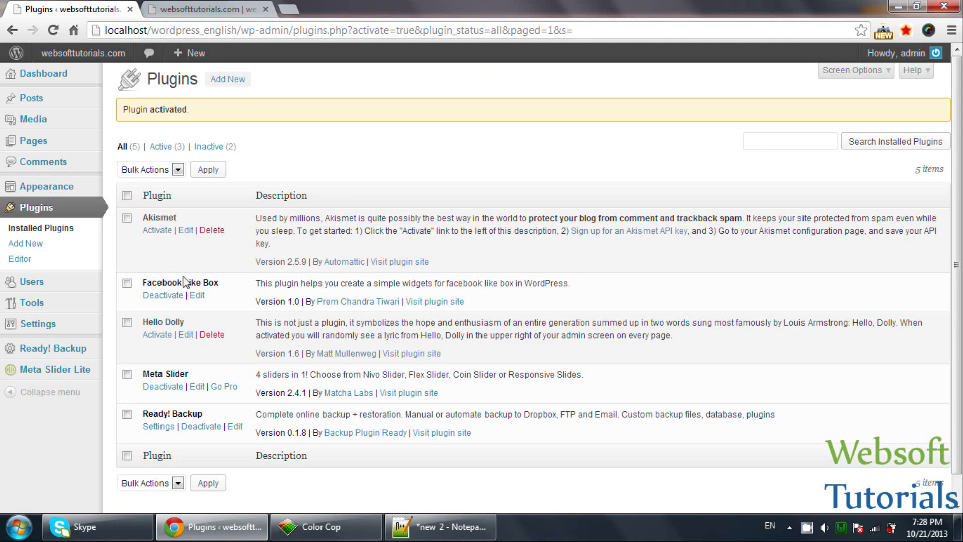
{"action": "mouse_move", "coordinate": [210, 265]}
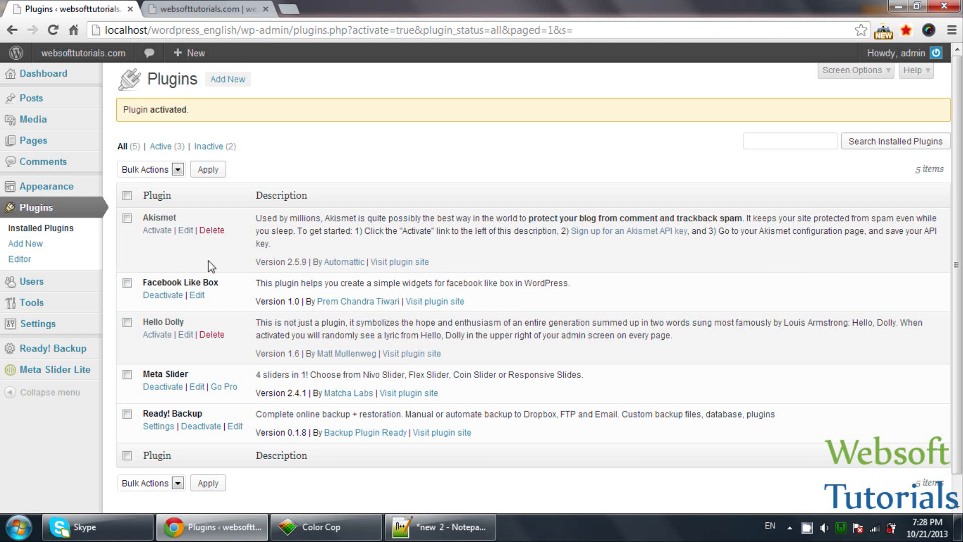
{"action": "mouse_move", "coordinate": [155, 307]}
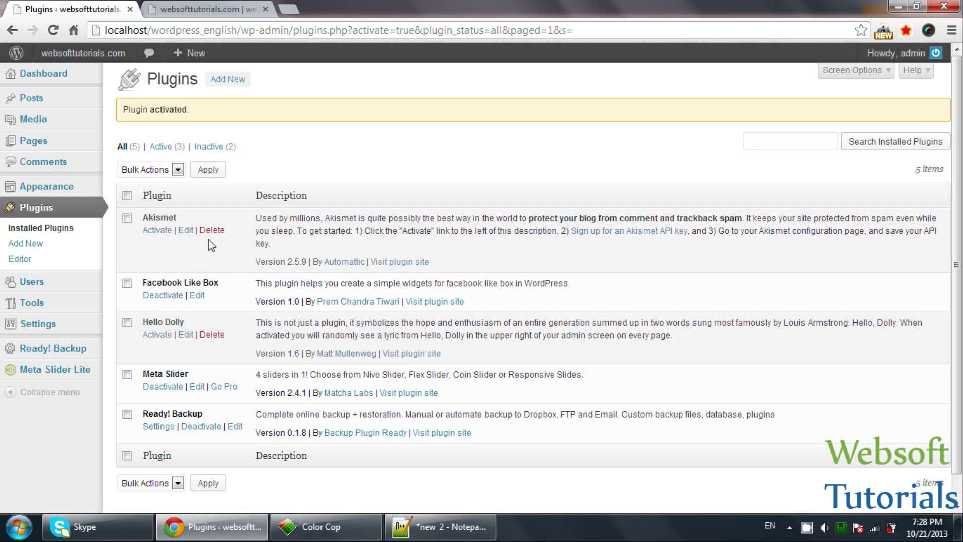
{"action": "mouse_move", "coordinate": [215, 246]}
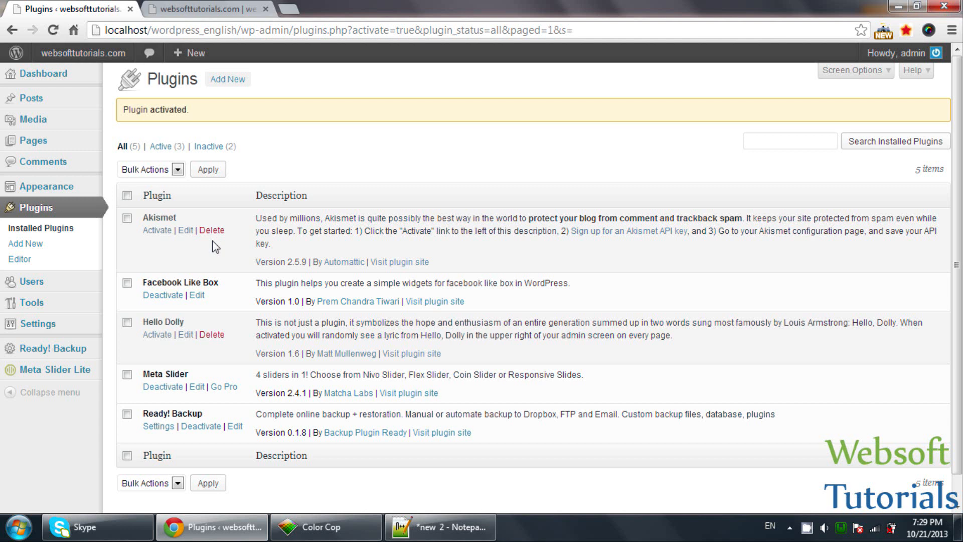
Open Appearance > Widgets from the admin menu.
{"action": "left_click", "coordinate": [129, 216]}
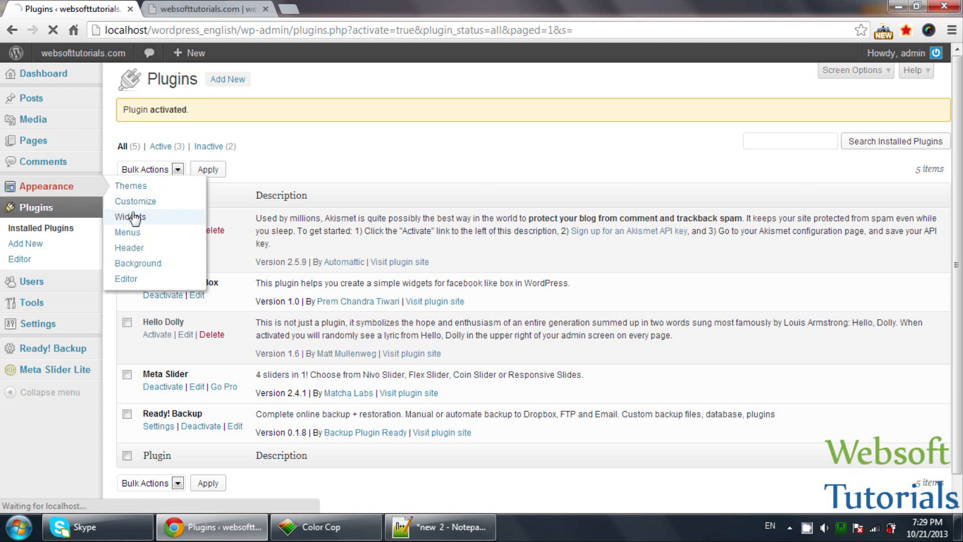
{"action": "left_click", "coordinate": [129, 216]}
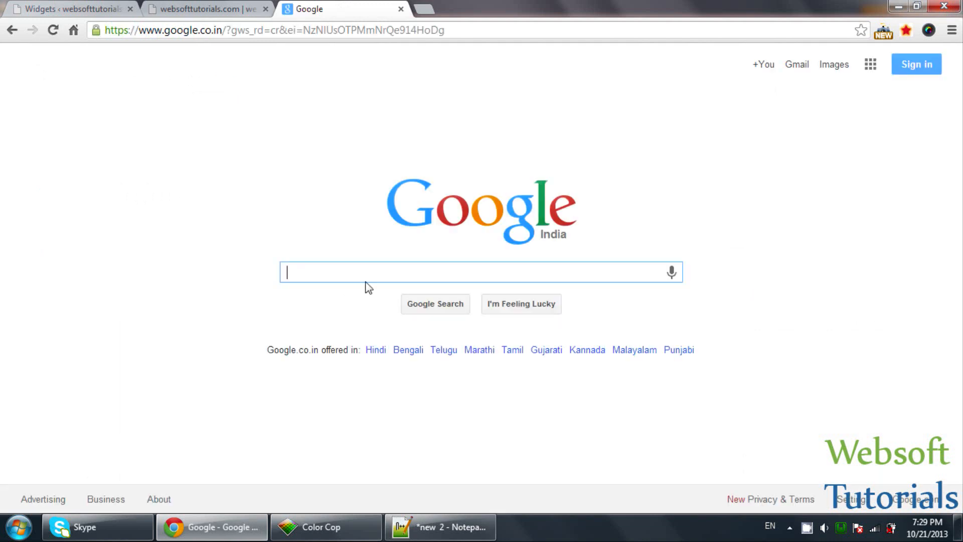
Search Google for 'websofttutorials facebook' and copy the Websofttutorials Facebook page URL.
{"action": "type", "text": "websofttutorials facebook"}
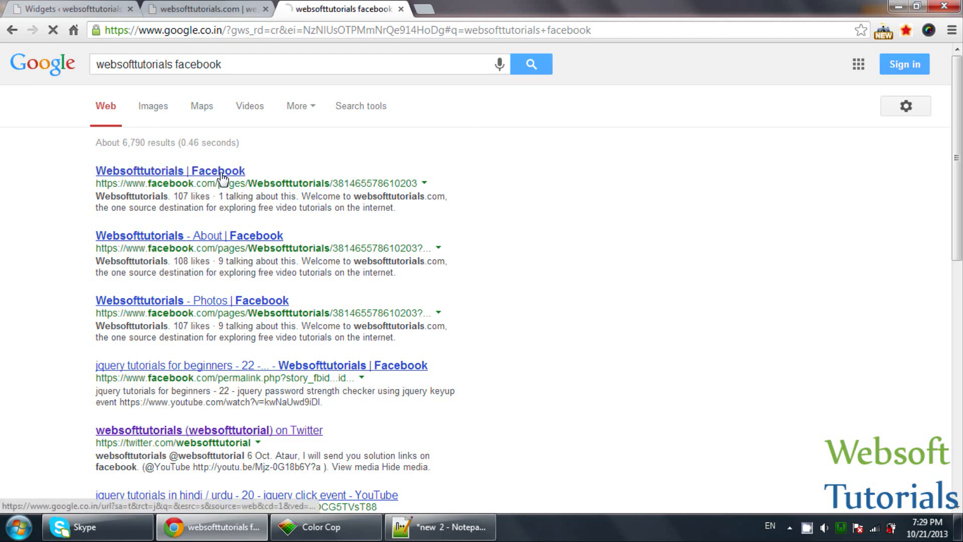
{"action": "left_click", "coordinate": [169, 170]}
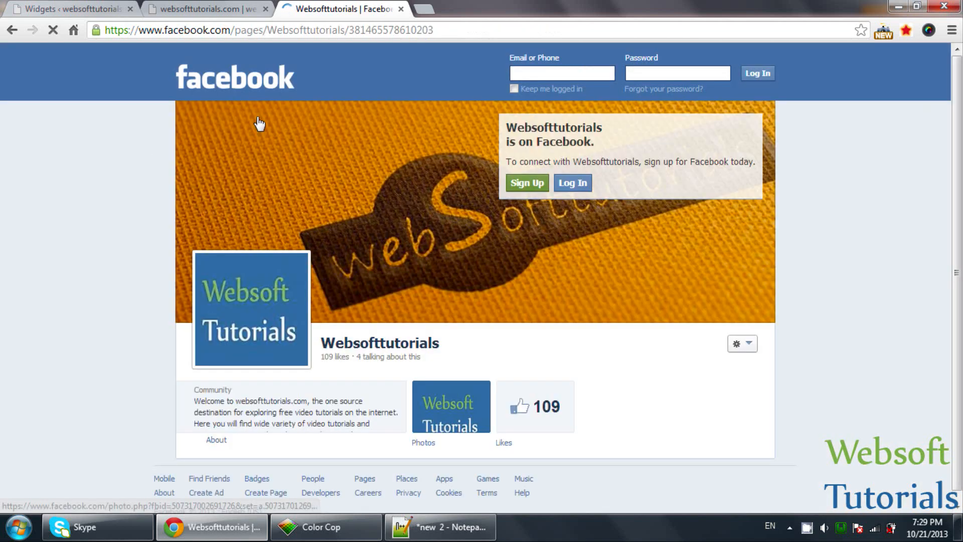
{"action": "left_click", "coordinate": [267, 30]}
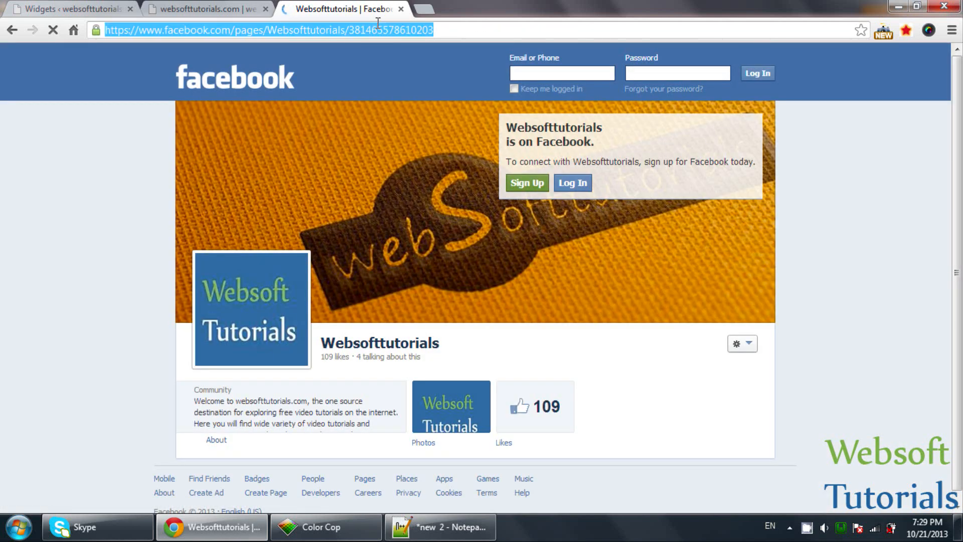
{"action": "left_click", "coordinate": [67, 8]}
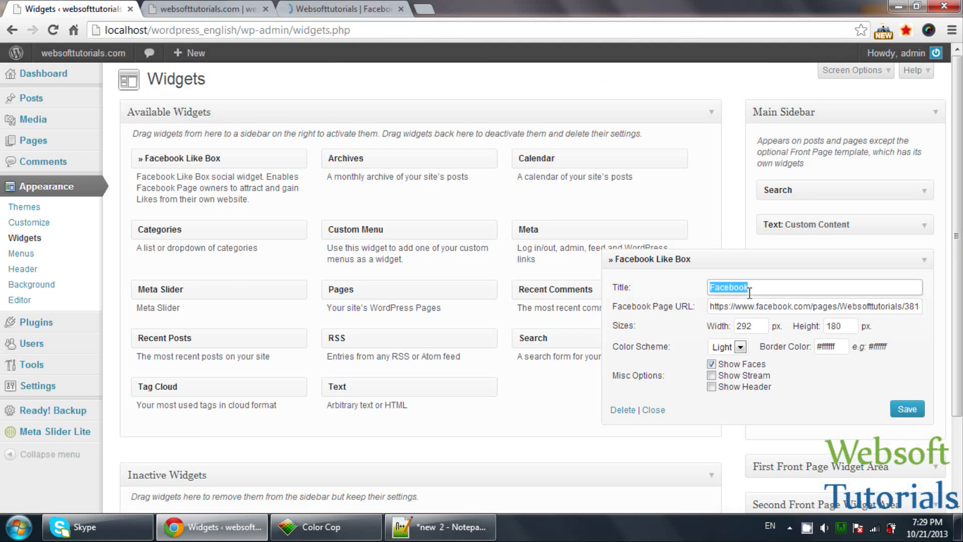
Save the Facebook Like Box widget titled 'Like us on facebook' with width 222.
{"action": "type", "text": "L"}
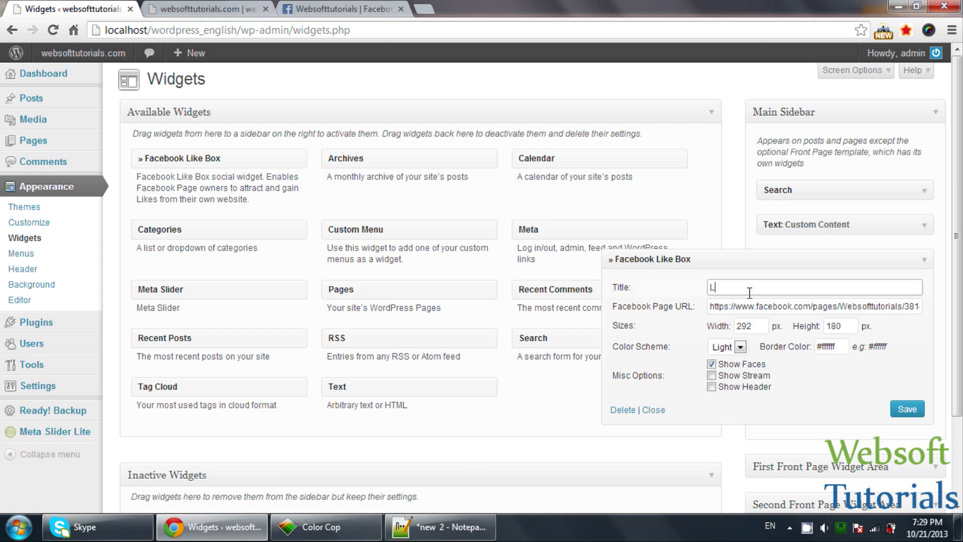
{"action": "type", "text": "ike us on face"}
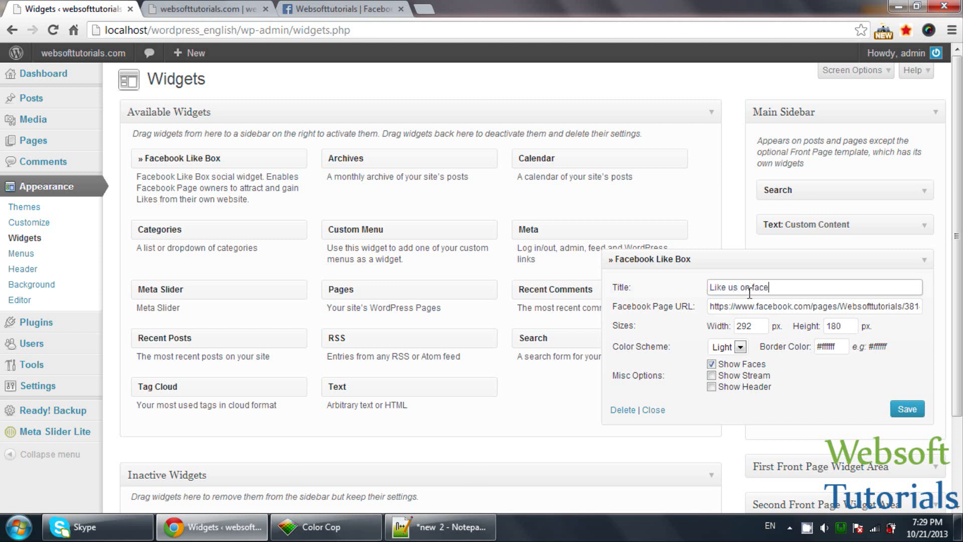
{"action": "type", "text": "book"}
{"action": "left_click", "coordinate": [750, 326]}
{"action": "type", "text": "222"}
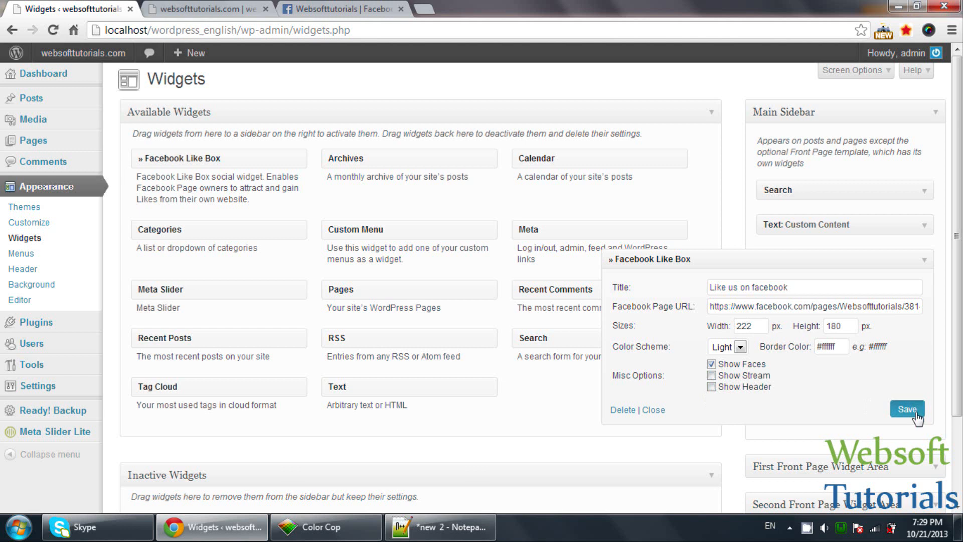
{"action": "left_click", "coordinate": [907, 410]}
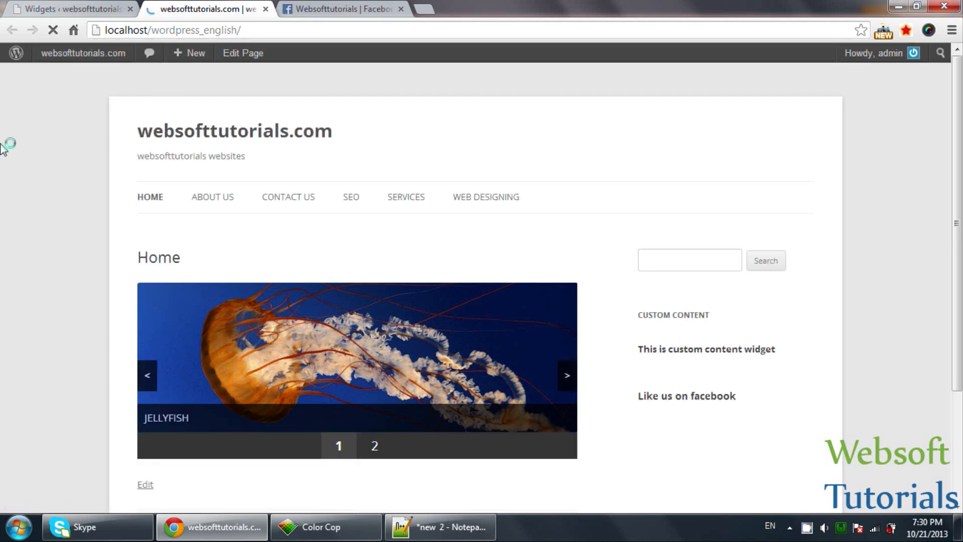
Scroll the homepage to view the Websofttutorials Facebook Like Box, then go back to Widgets.
{"action": "scroll", "scroll_direction": "down", "scroll_amount": 3}
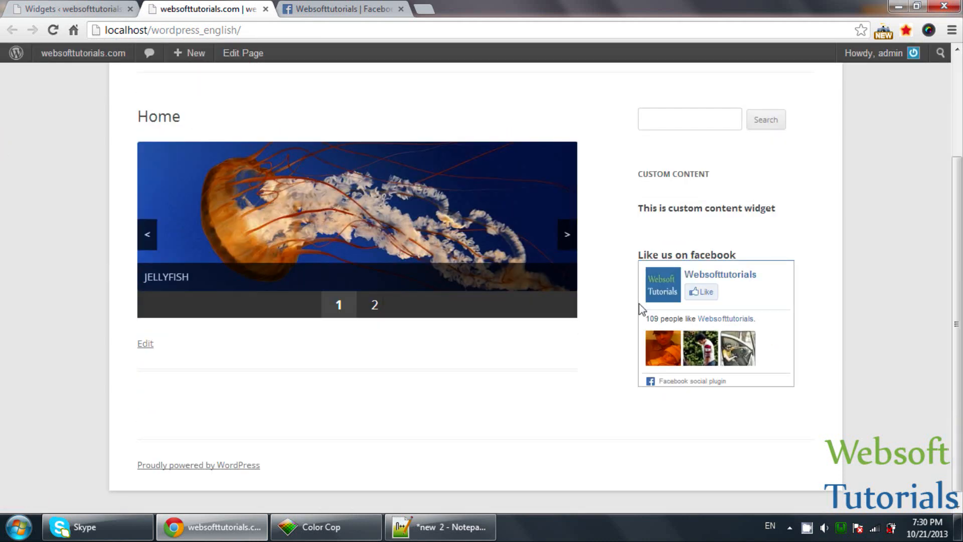
{"action": "mouse_move", "coordinate": [728, 320]}
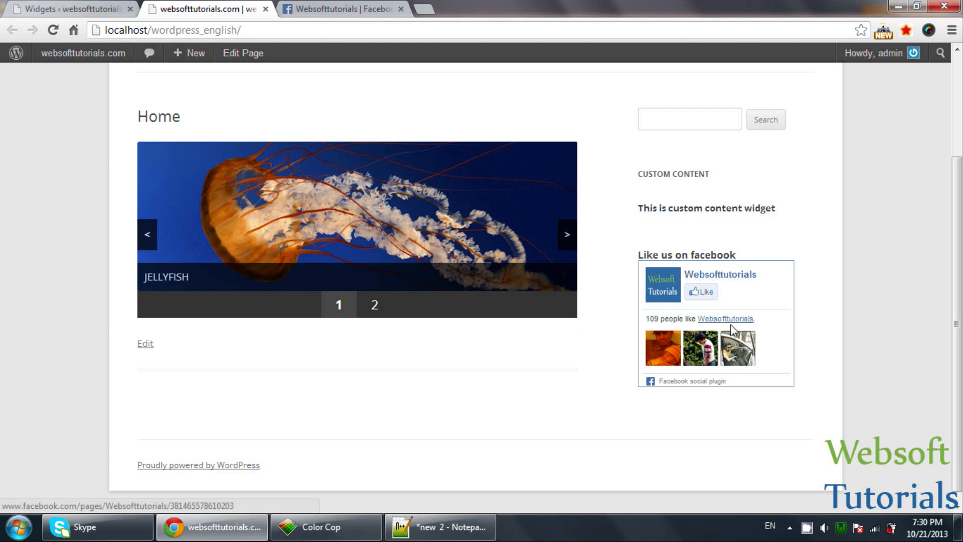
{"action": "left_click", "coordinate": [374, 304]}
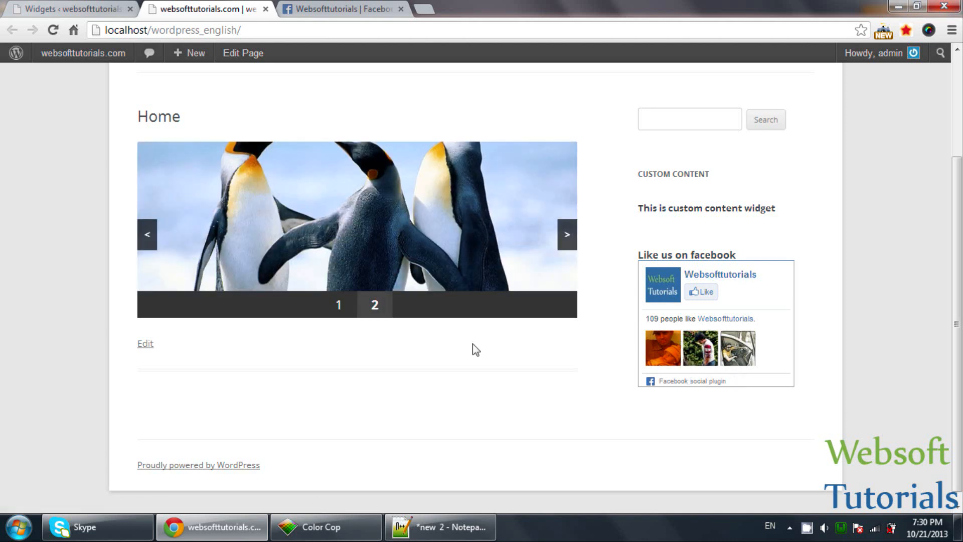
{"action": "left_click", "coordinate": [70, 8]}
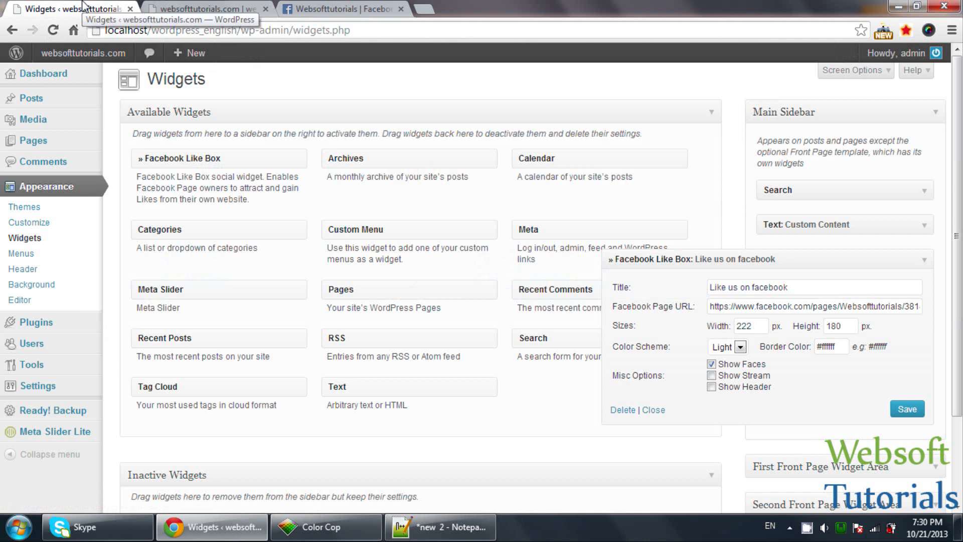